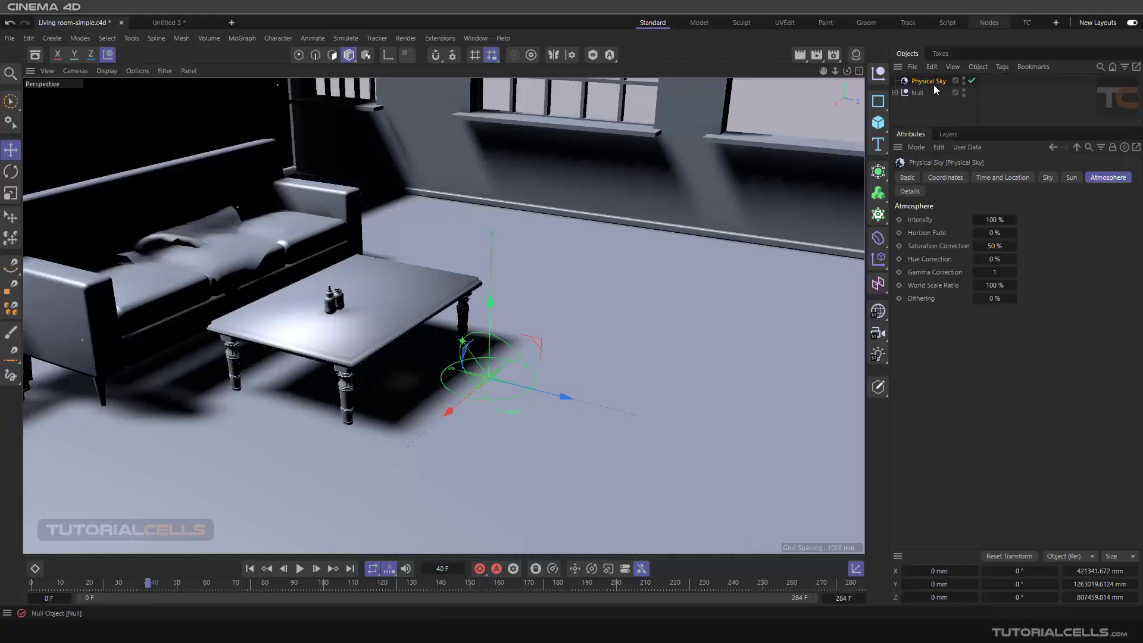
- Disable Atmosphere on the living-room Physical Sky and move to the empty Untitled 3 scene
left_click(908, 178)
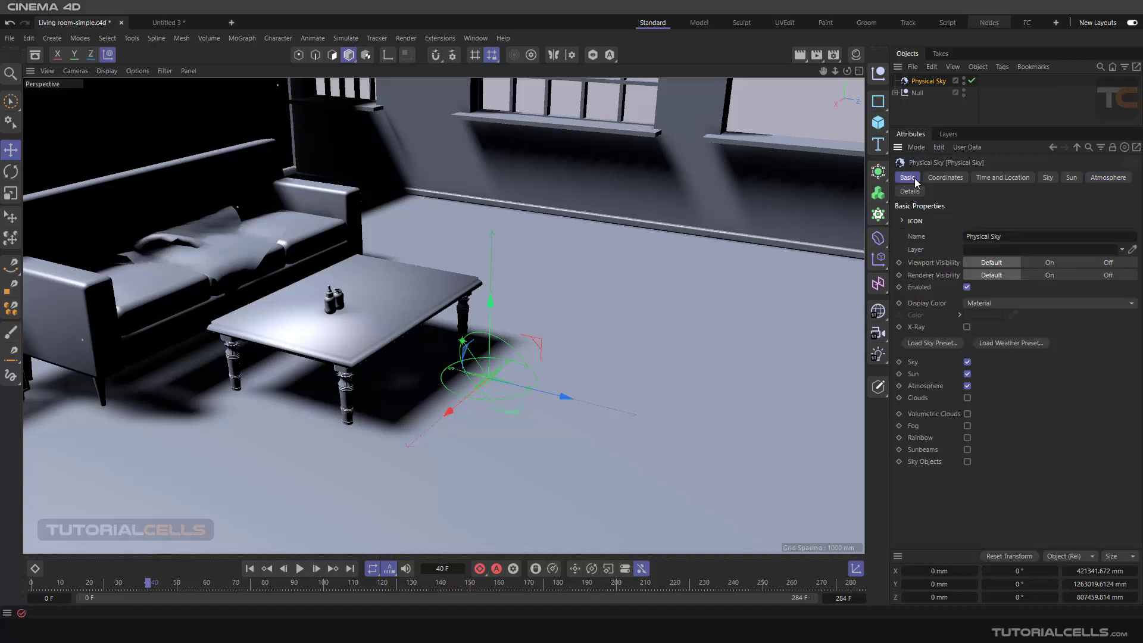
left_click(967, 386)
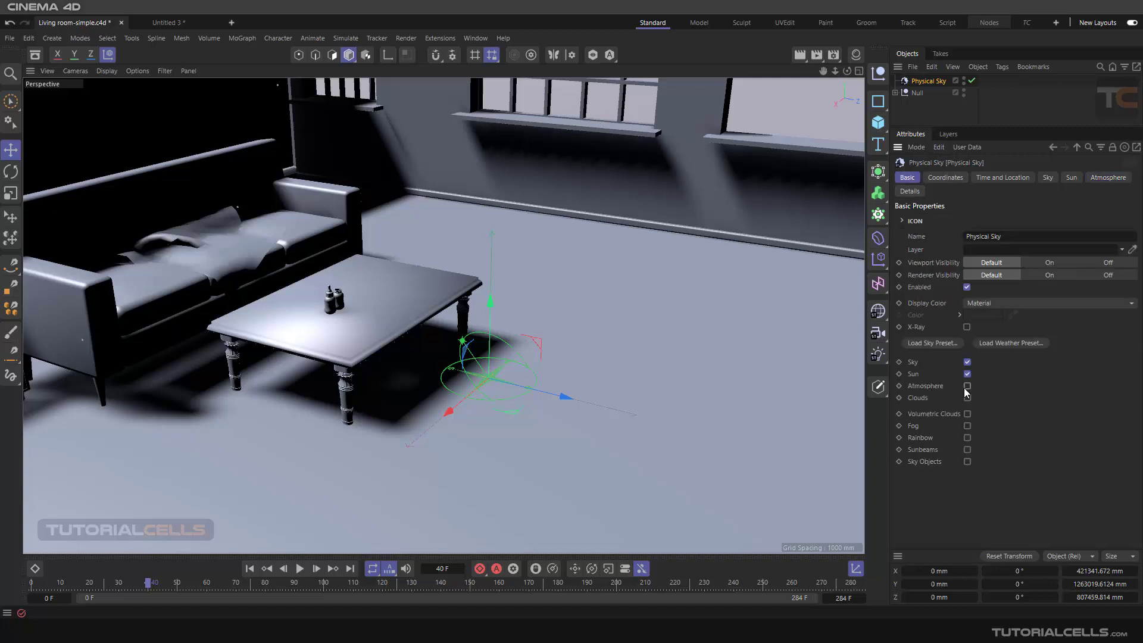
left_click(168, 21)
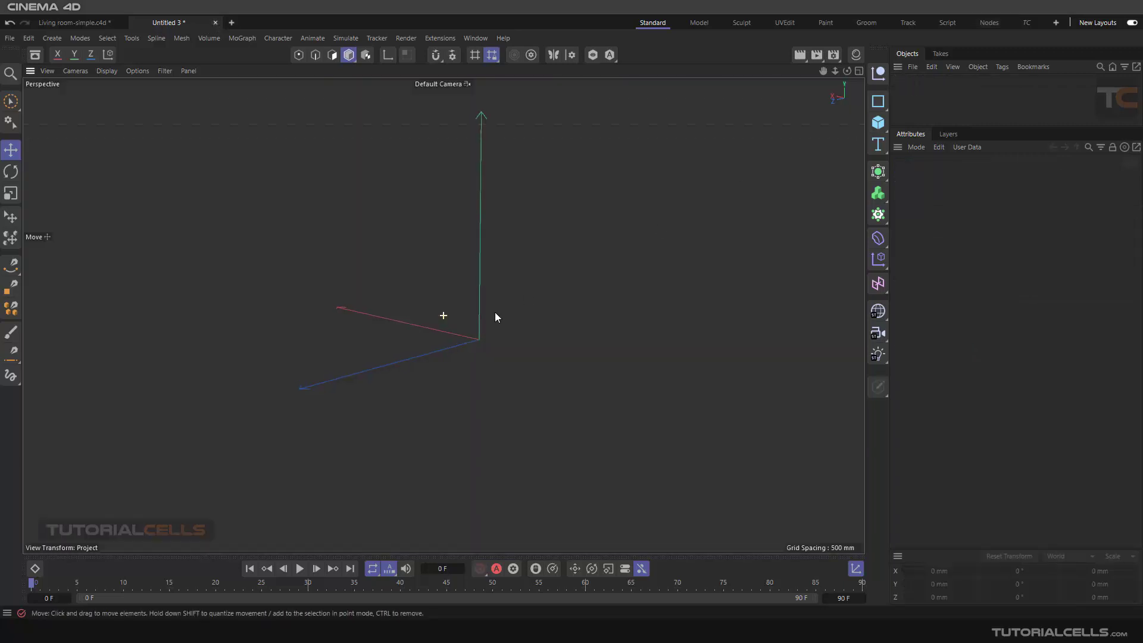
- Add a Landscape primitive, scale it up massively, and Ctrl-drag two copies into overlapping mountain ranges
left_click(878, 123)
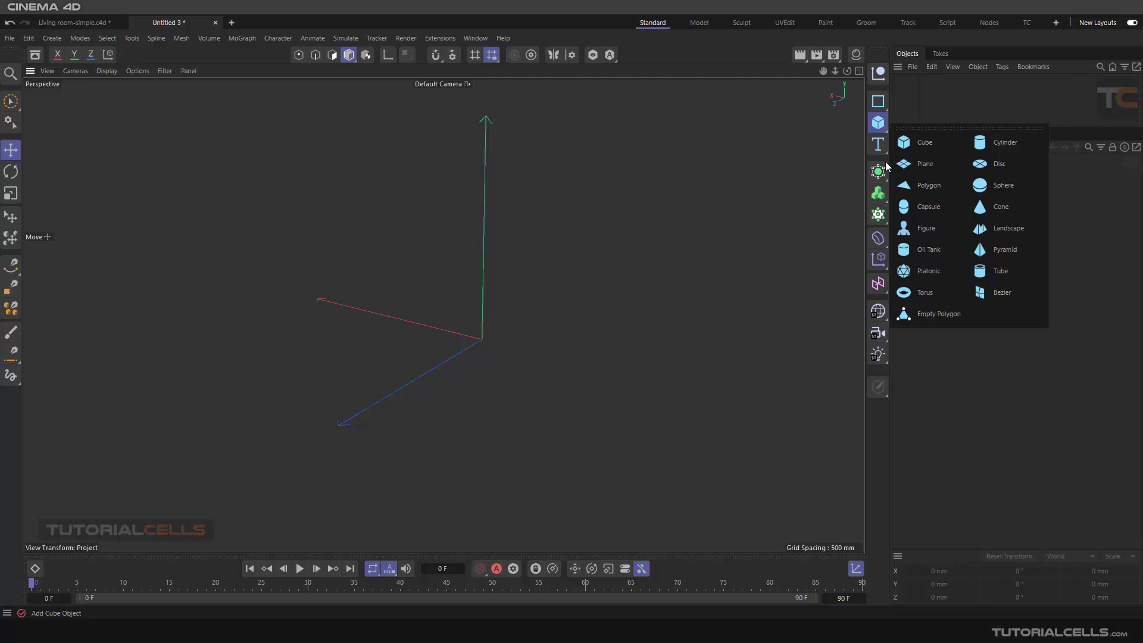
mouse_move(1000, 206)
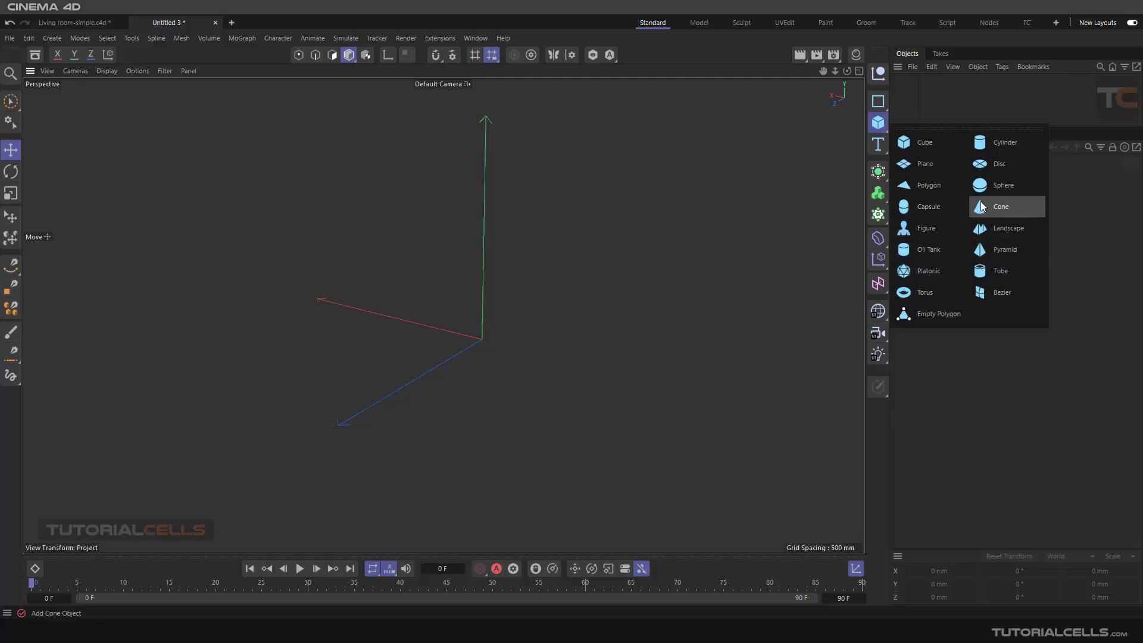
mouse_move(967, 219)
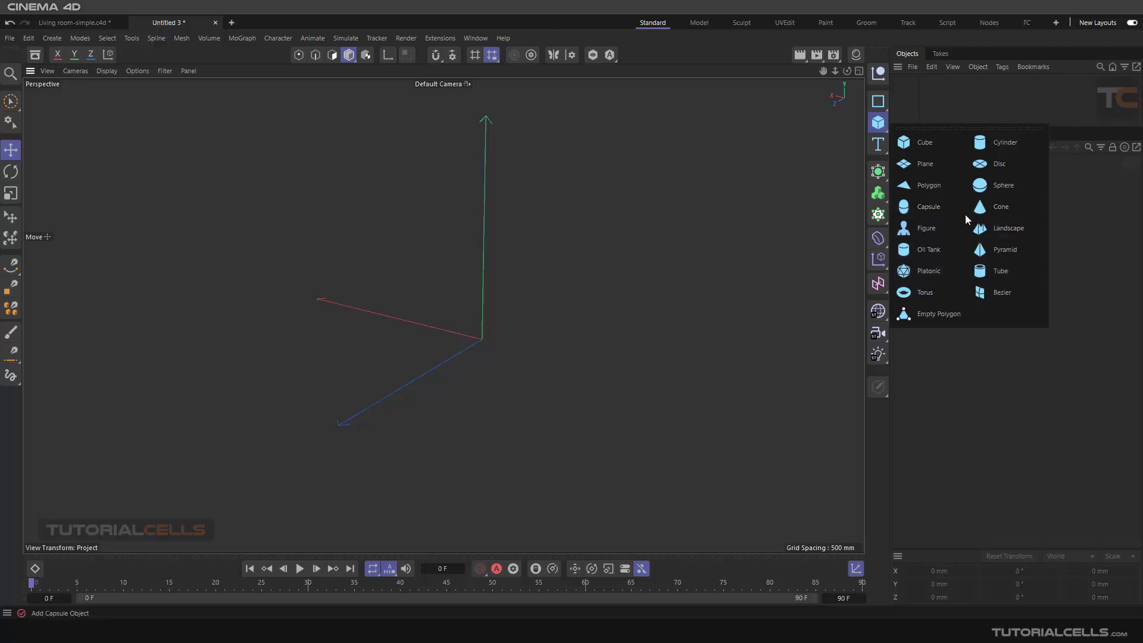
left_click(1009, 227)
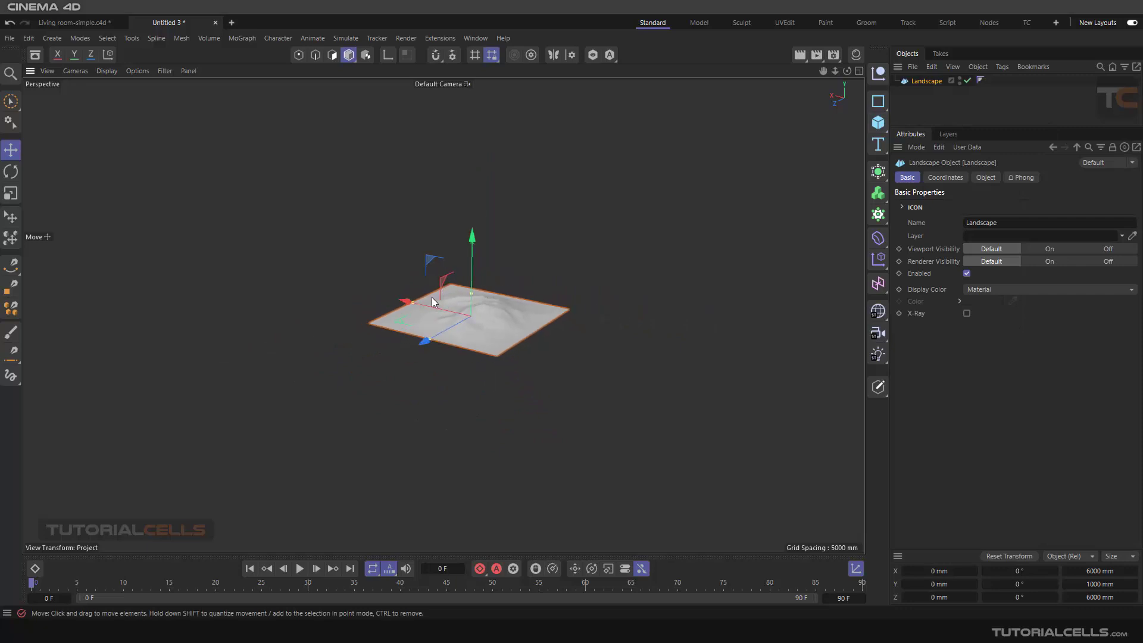
left_click(10, 194)
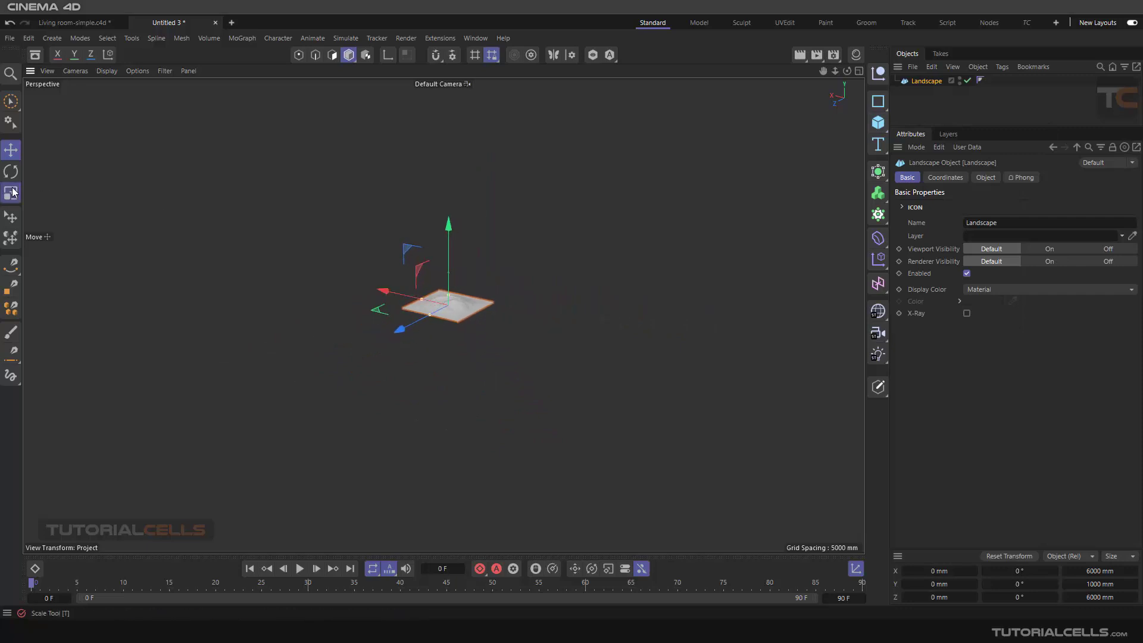
left_click(12, 193)
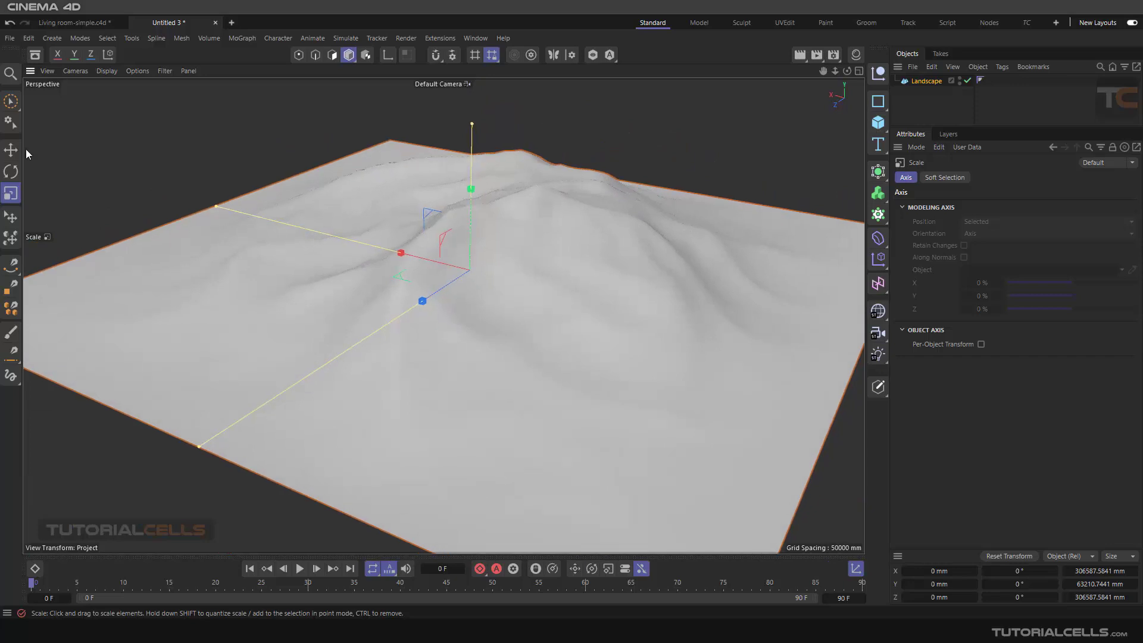
left_click(10, 150)
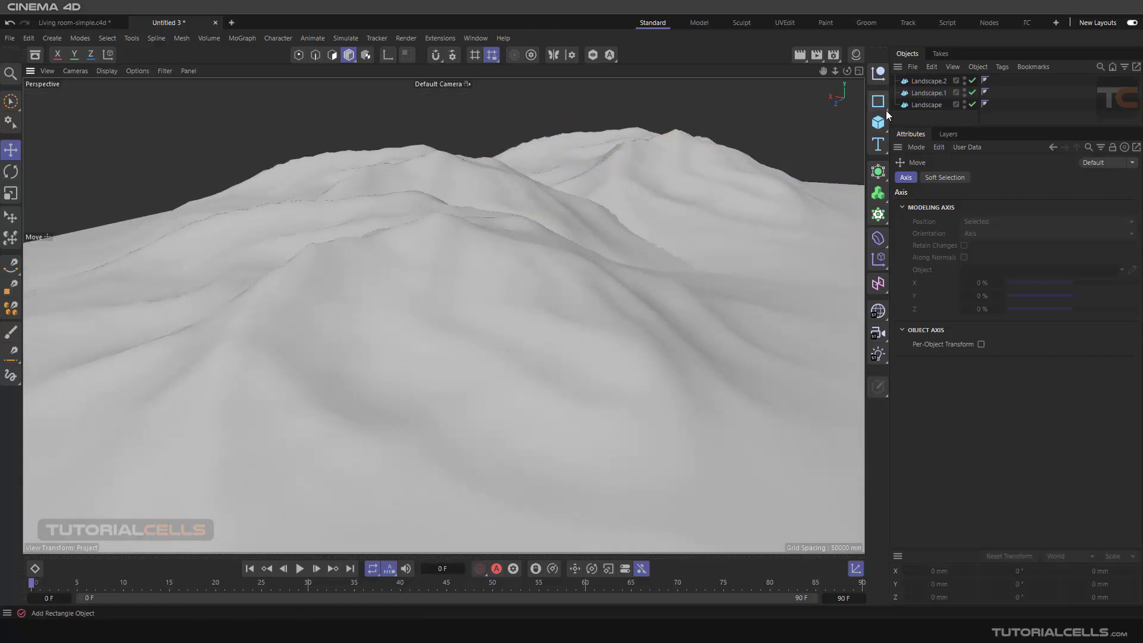
- Add a Physical Sky from the light objects and briefly check Render Settings
left_click(878, 354)
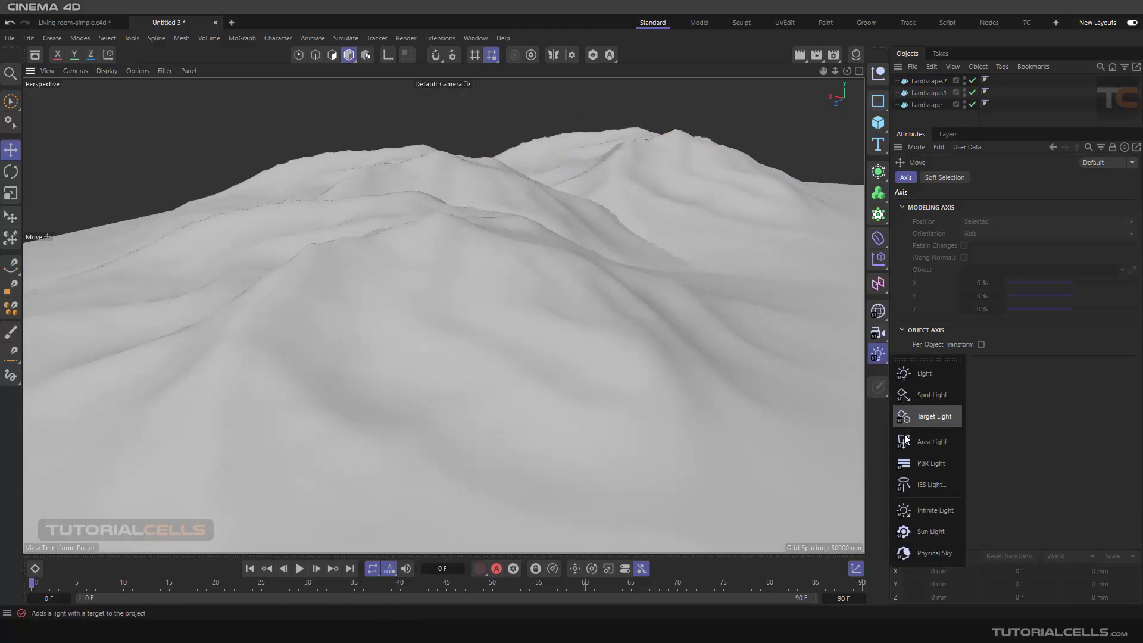
left_click(936, 553)
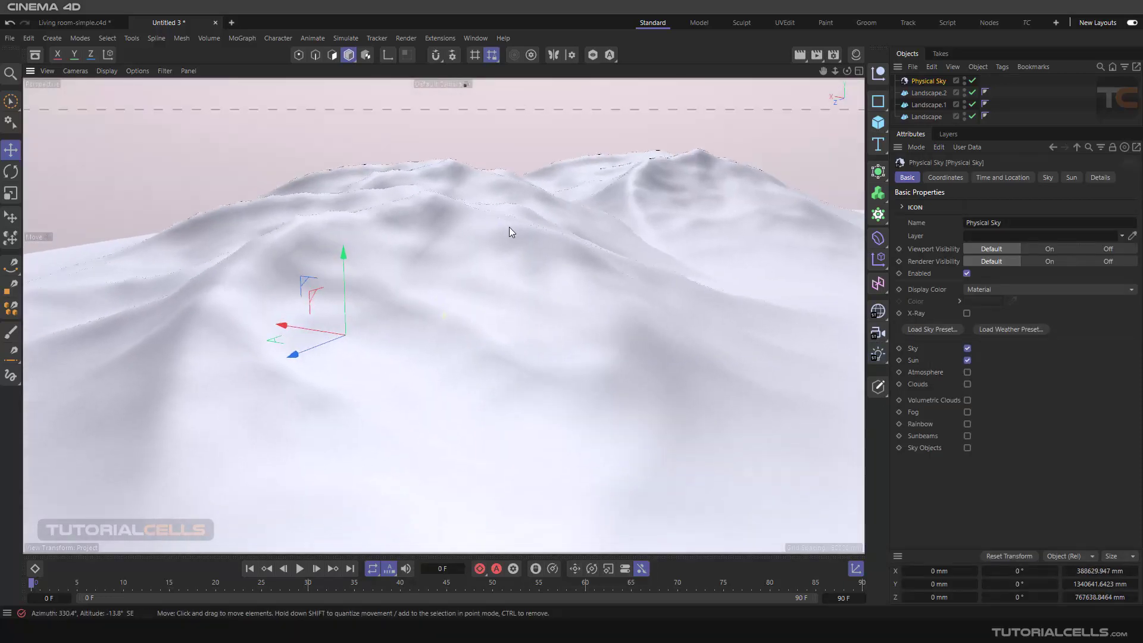
left_click(833, 55)
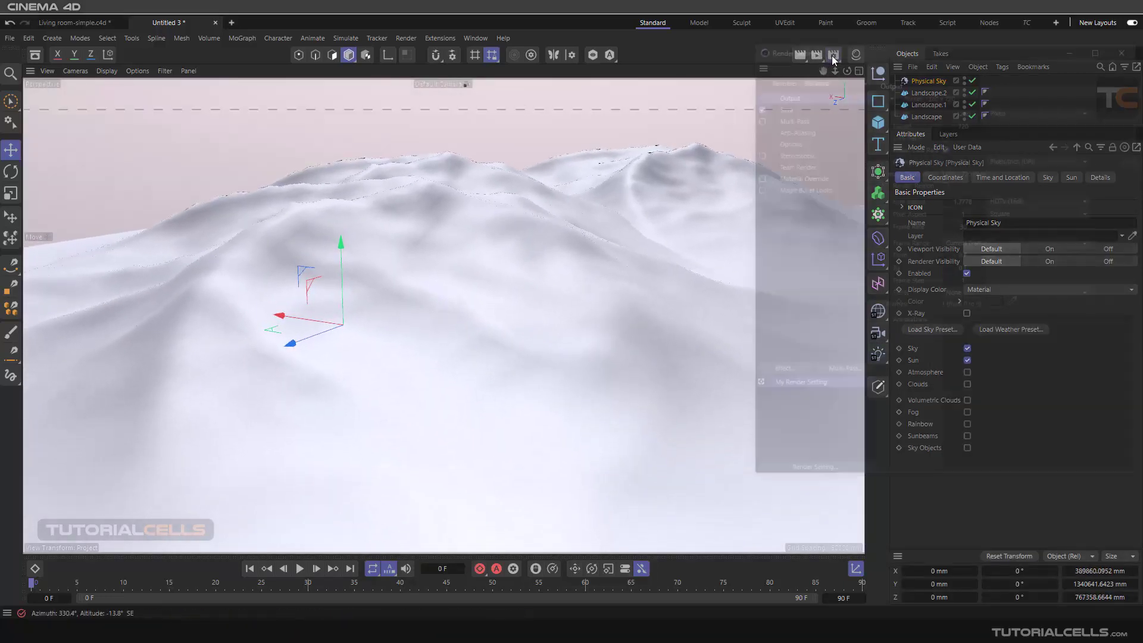
left_click(834, 55)
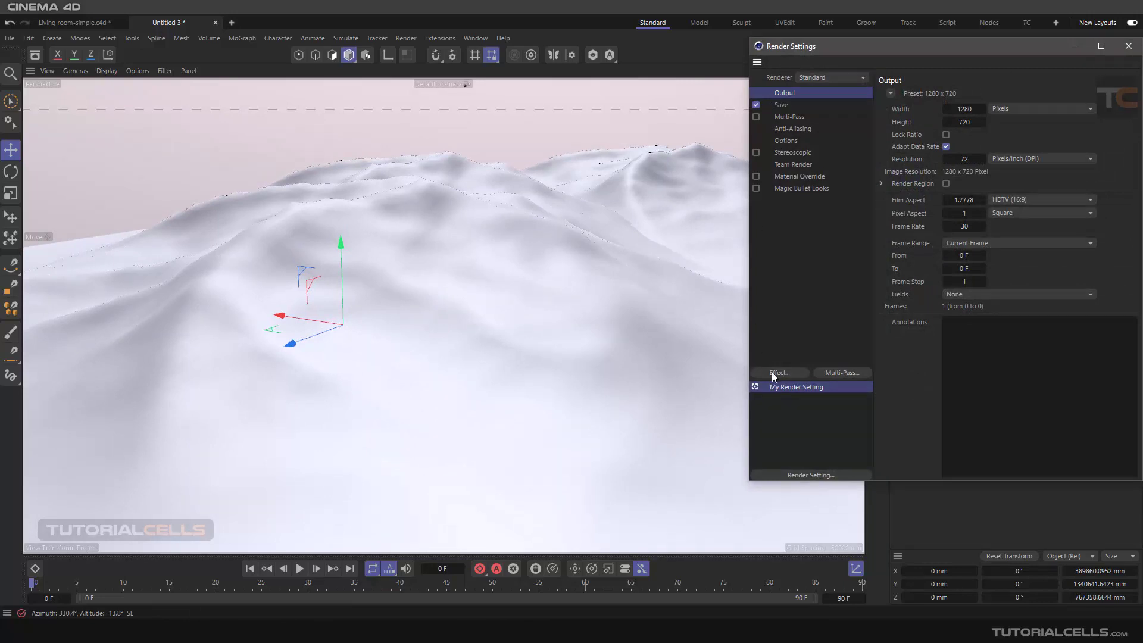
left_click(779, 373)
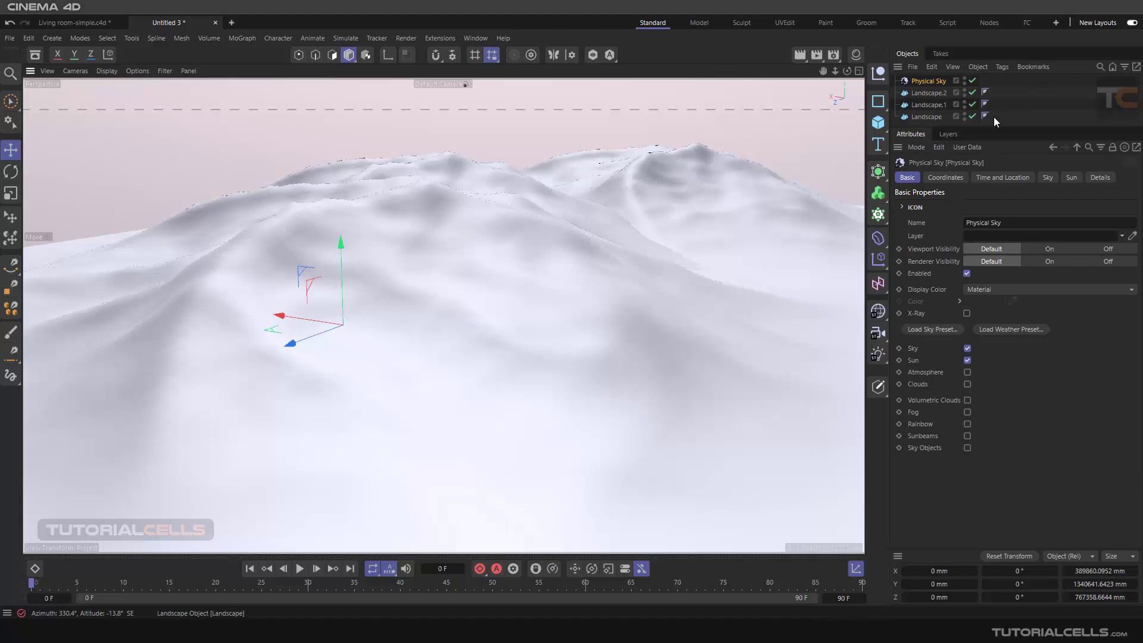
mouse_move(816, 55)
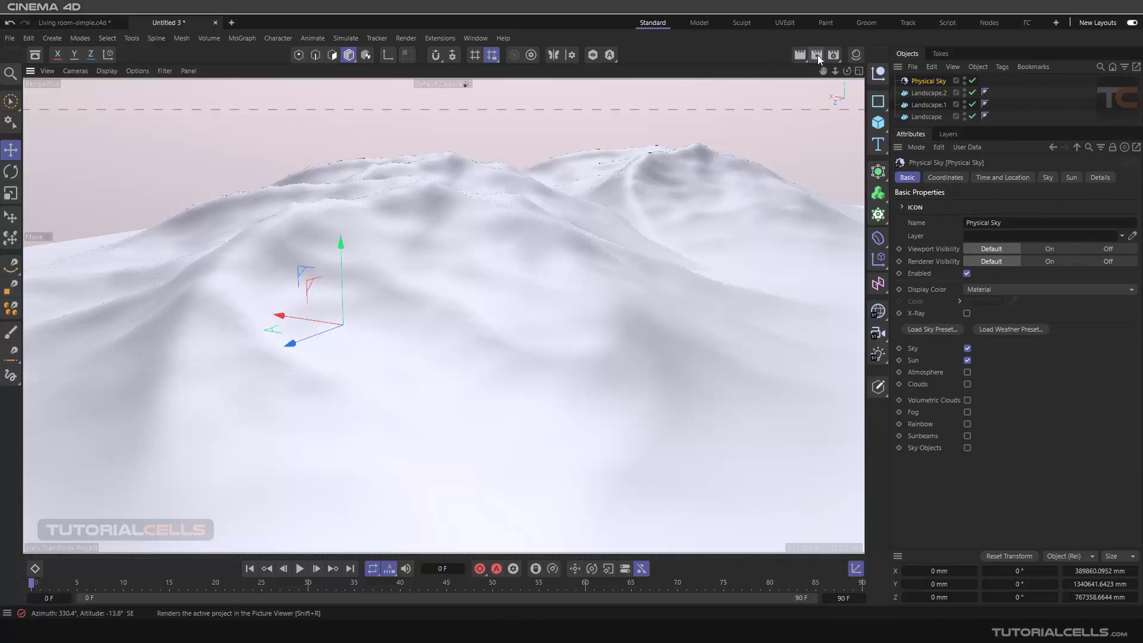
- Render the no-atmosphere mountains to the Picture Viewer, inspect the pale result, then close it
left_click(817, 54)
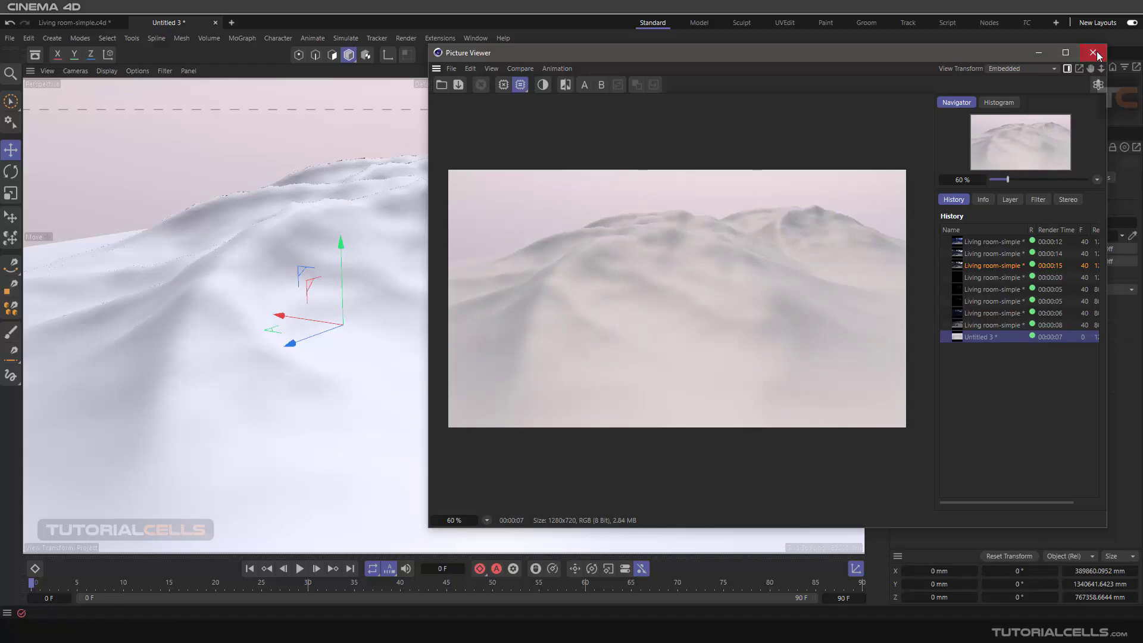
left_click(1093, 52)
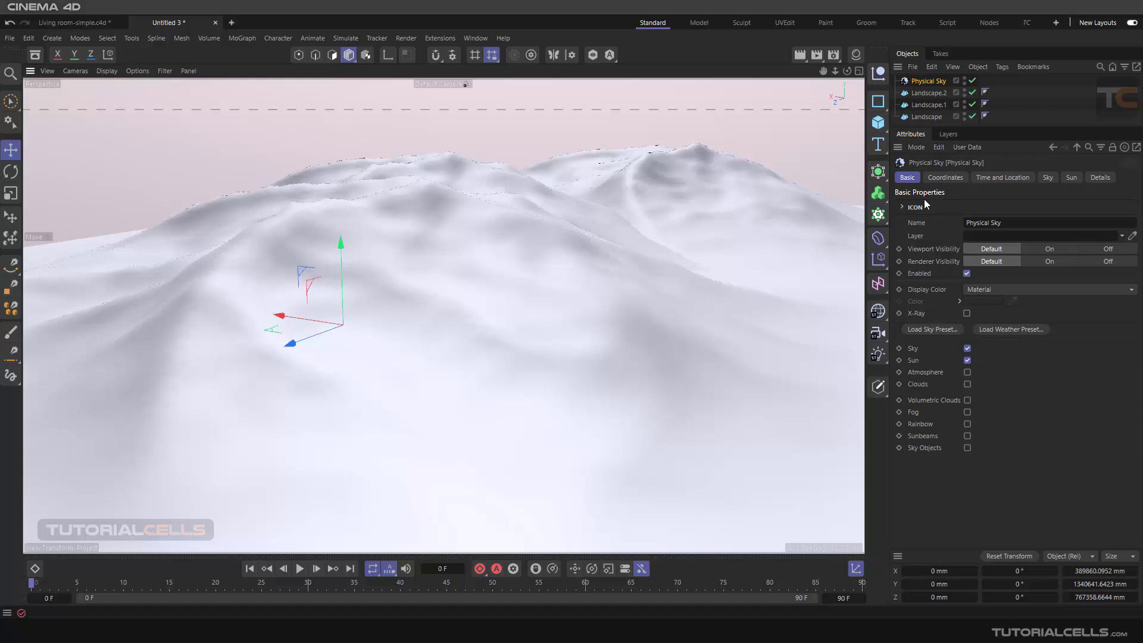
- Re-enable Atmosphere on the Physical Sky and render the mountains in warm hazy tones
left_click(967, 372)
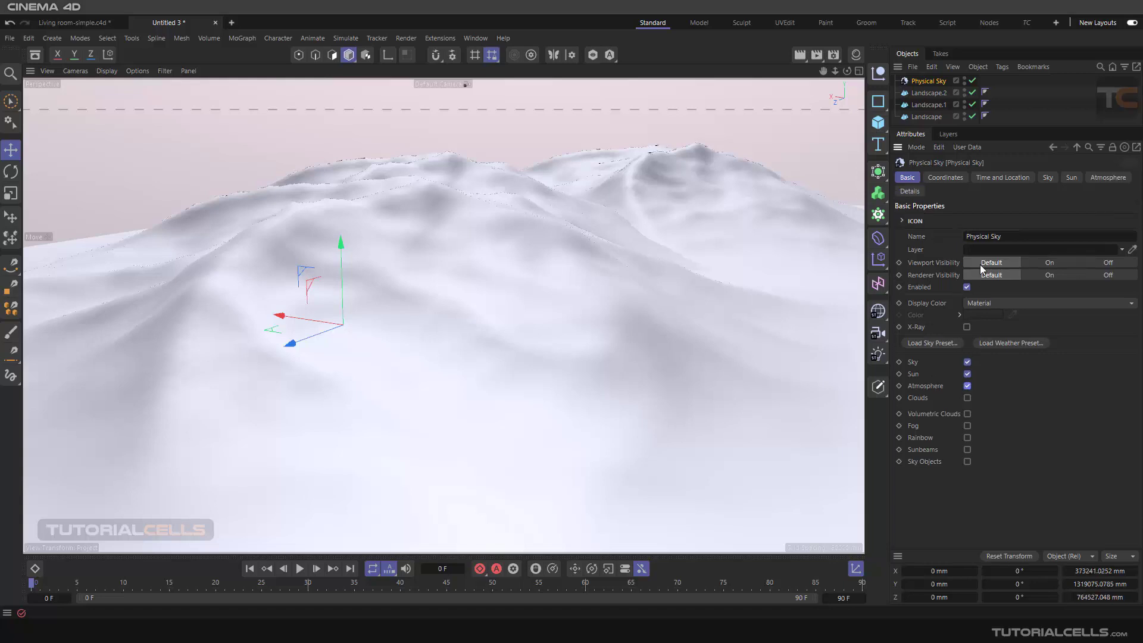
left_click(1107, 177)
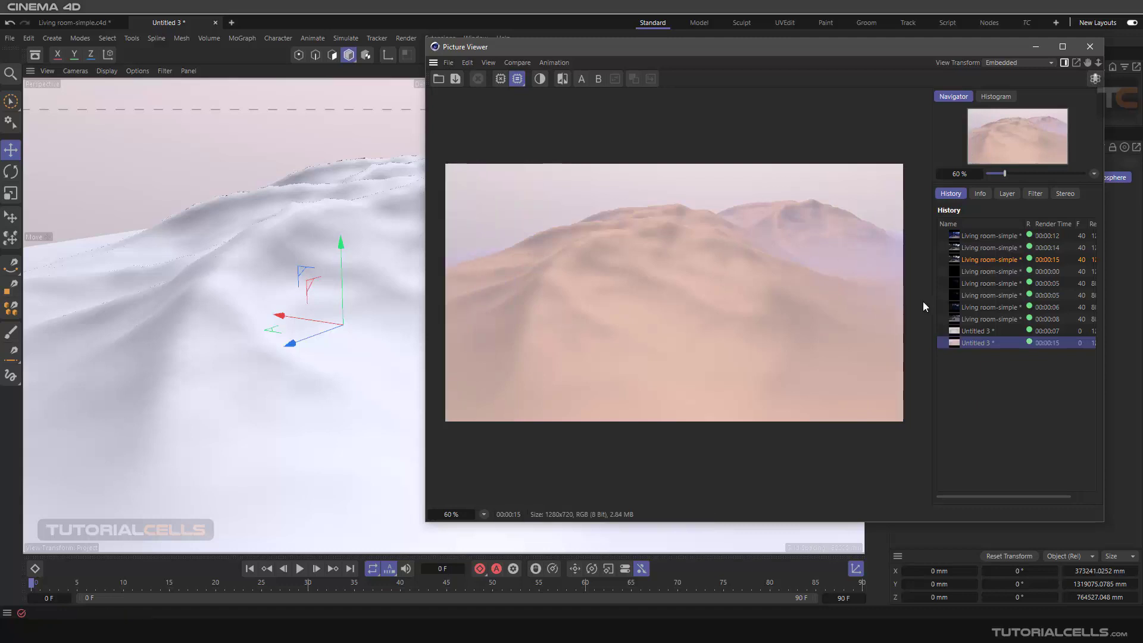
- Select the earlier Untitled 3 render in the Picture Viewer History to compare with the hazy one
left_click(989, 343)
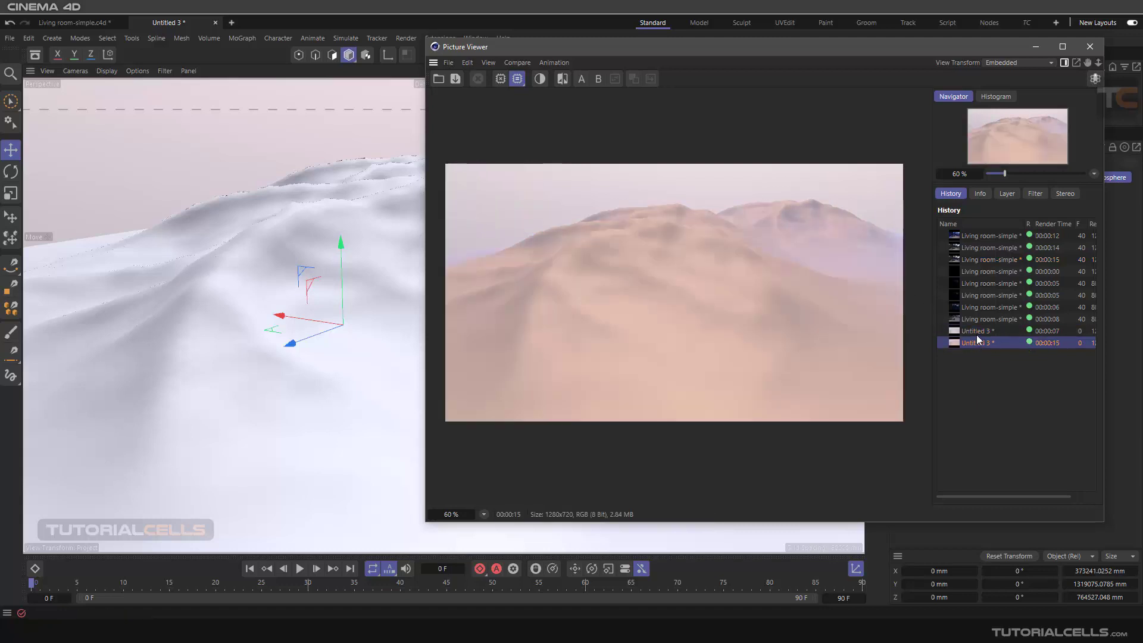
left_click(985, 330)
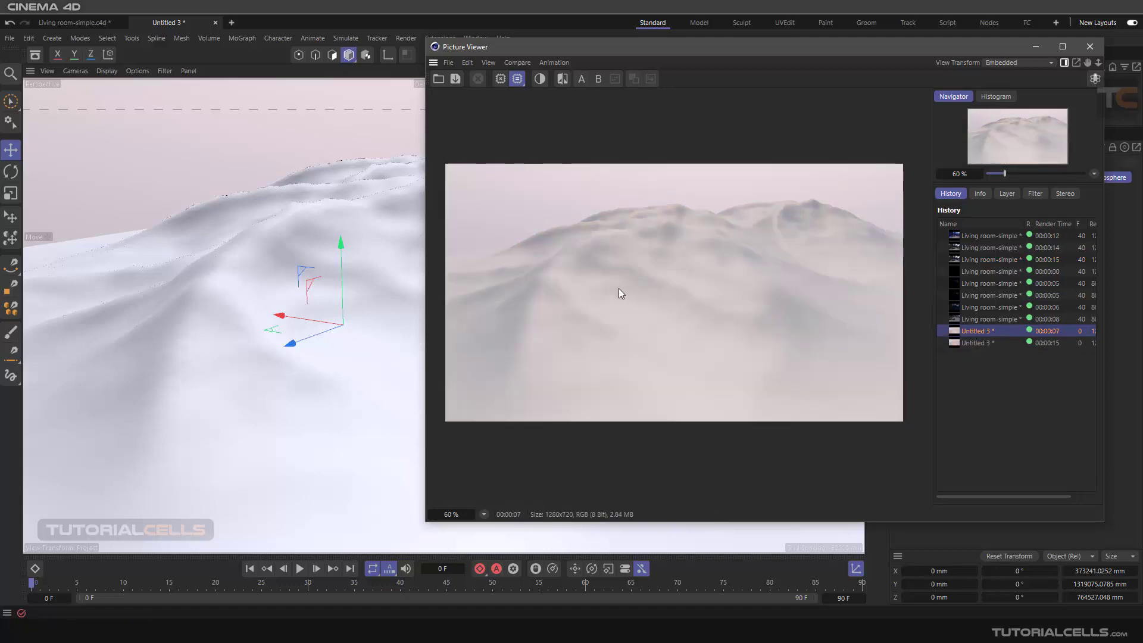
left_click(1089, 46)
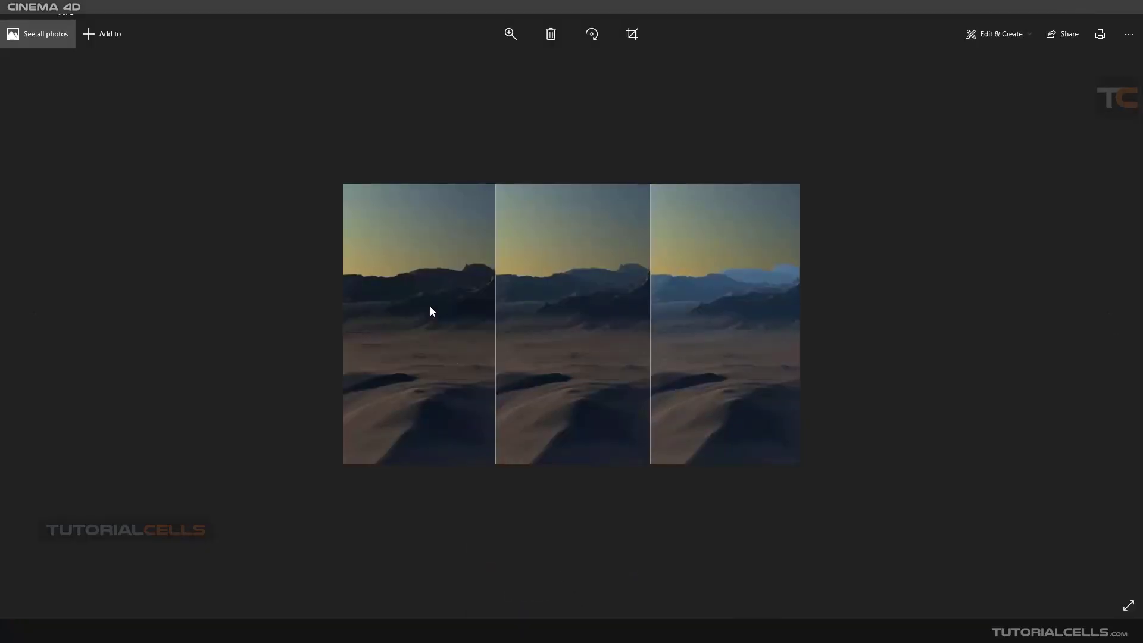
mouse_move(582, 297)
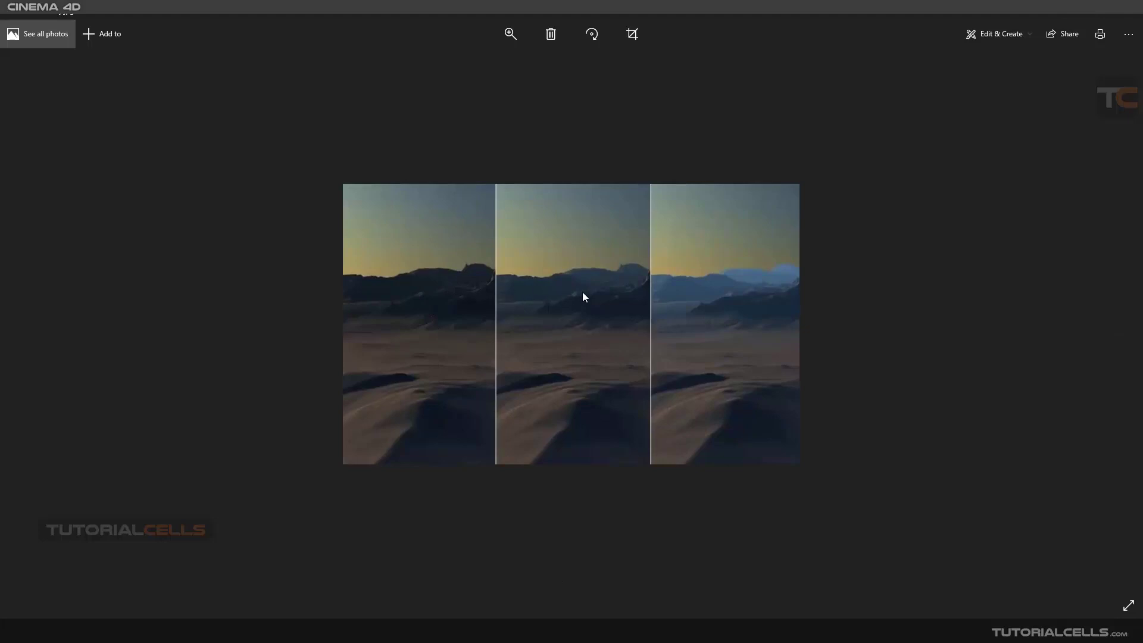
mouse_move(594, 297)
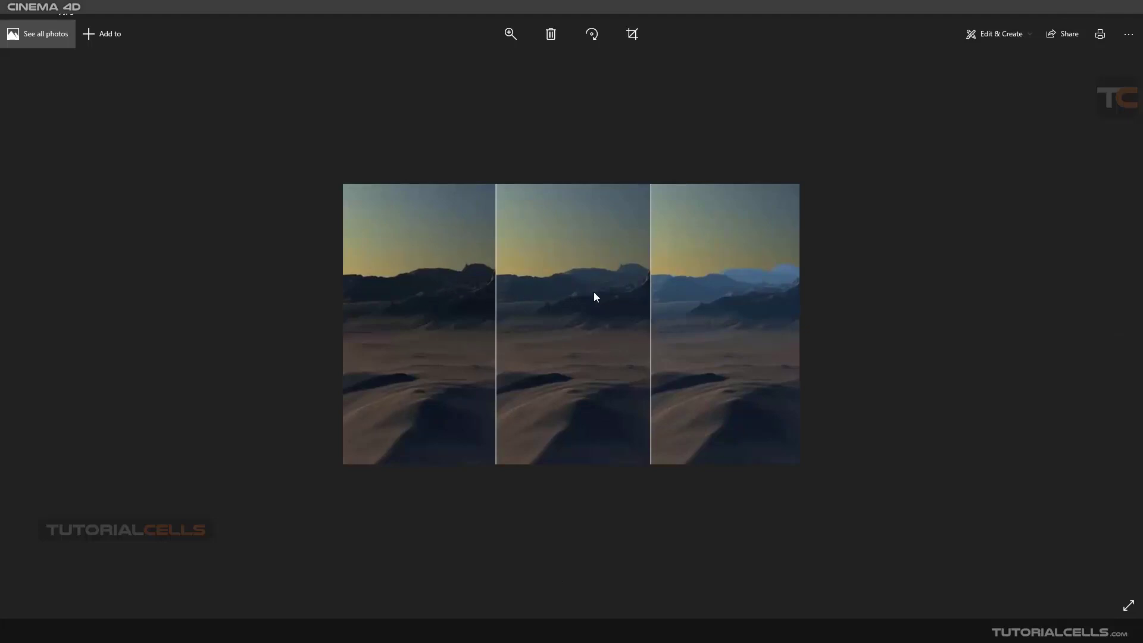
mouse_move(457, 278)
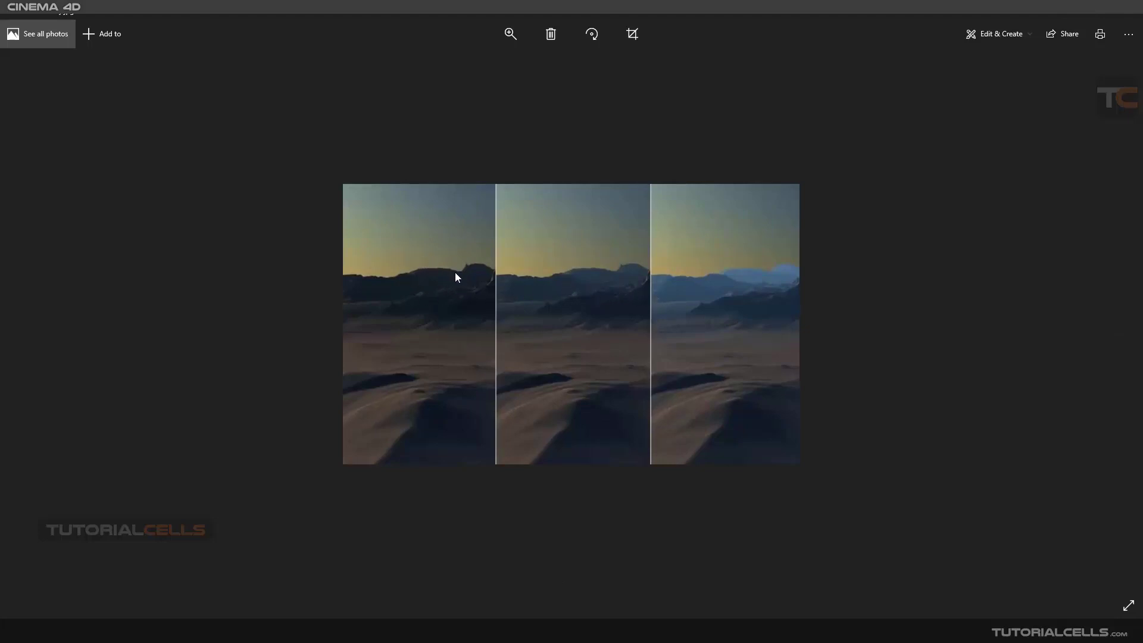
mouse_move(715, 272)
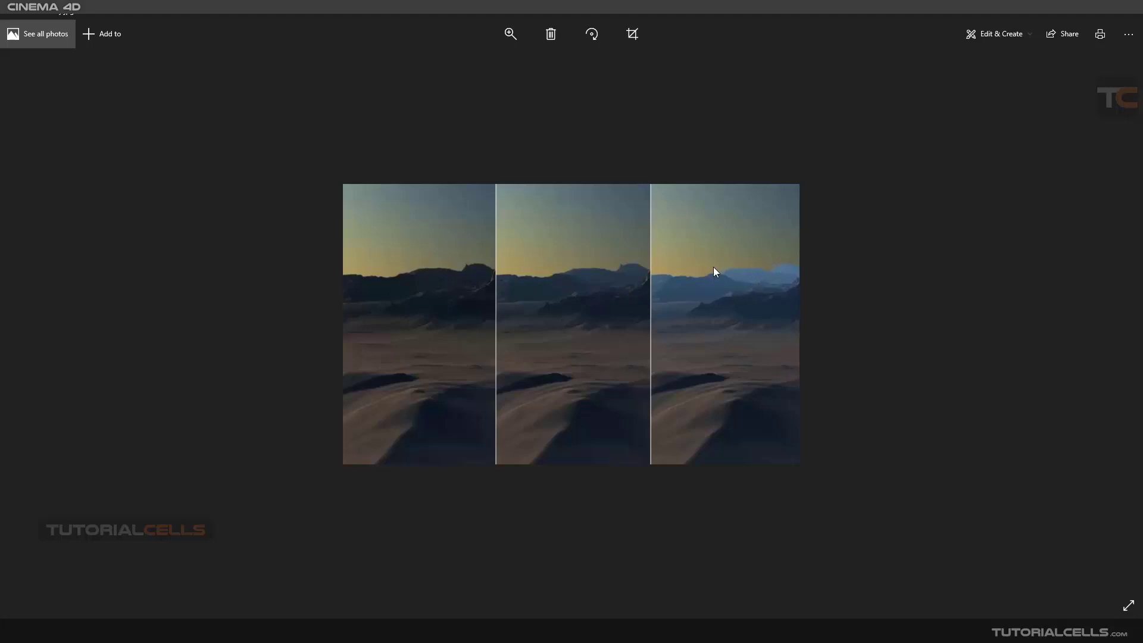
mouse_move(751, 275)
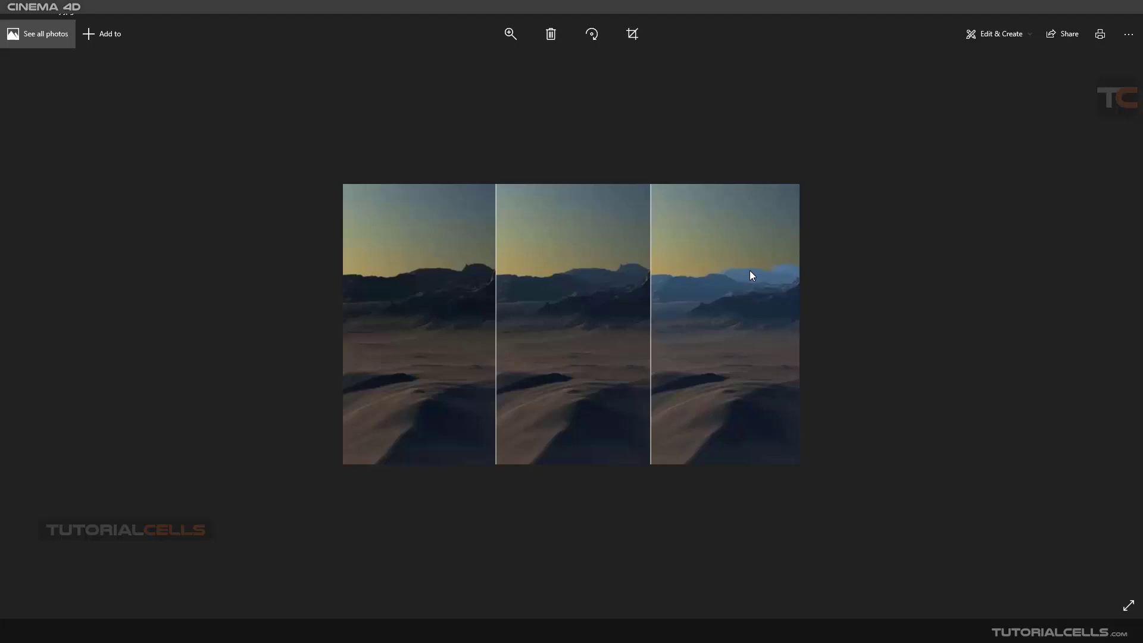
mouse_move(735, 285)
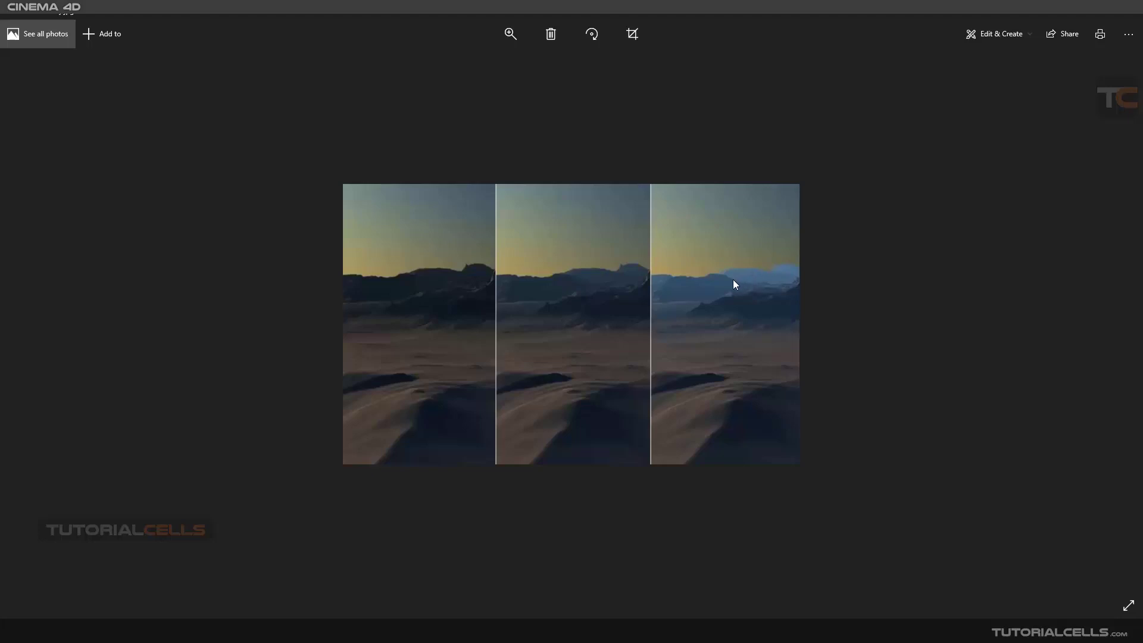
mouse_move(726, 274)
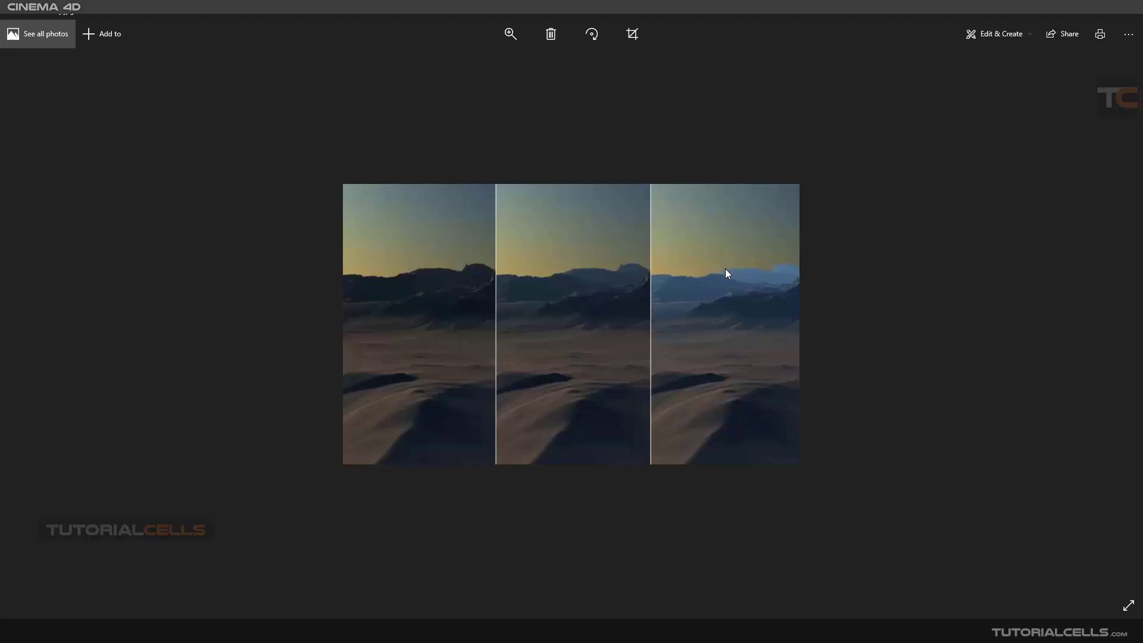
mouse_move(761, 261)
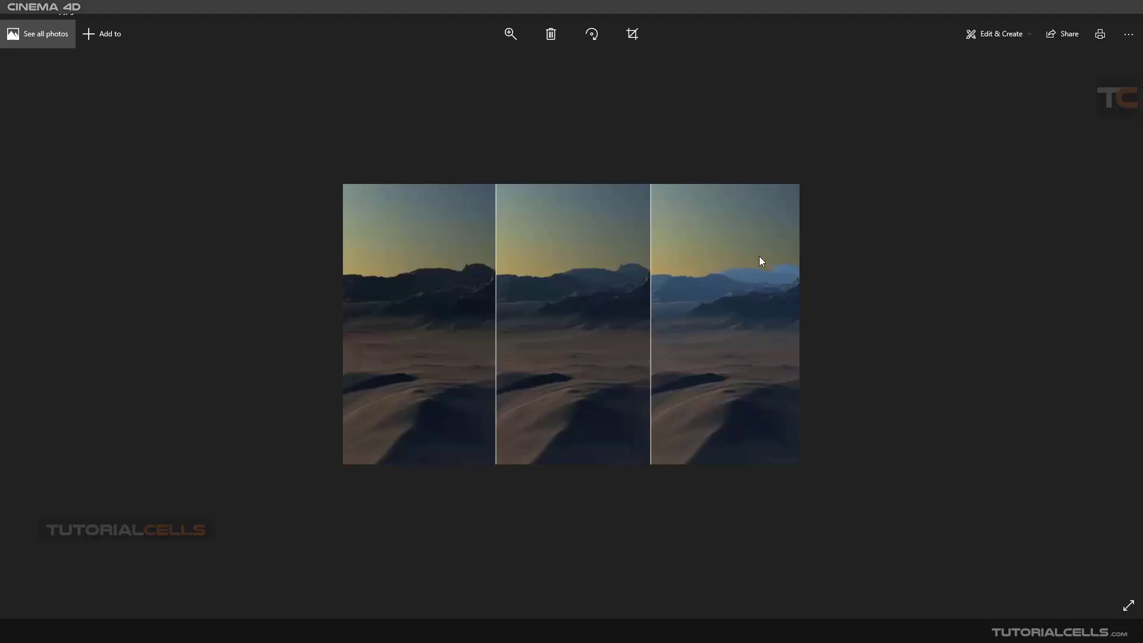
mouse_move(757, 275)
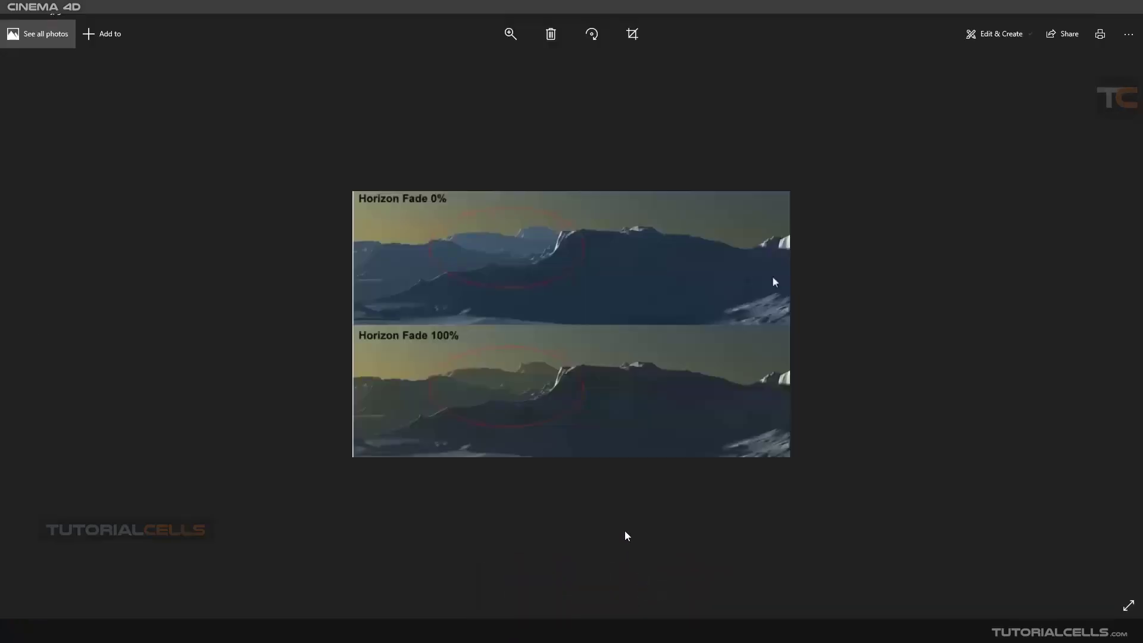
mouse_move(388, 207)
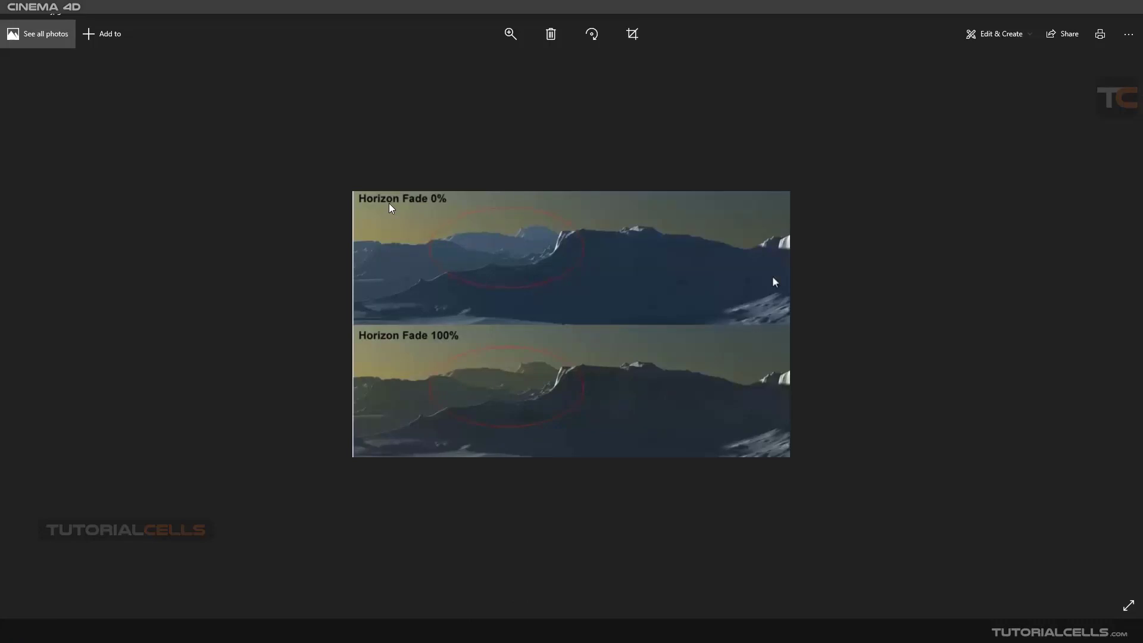
mouse_move(431, 210)
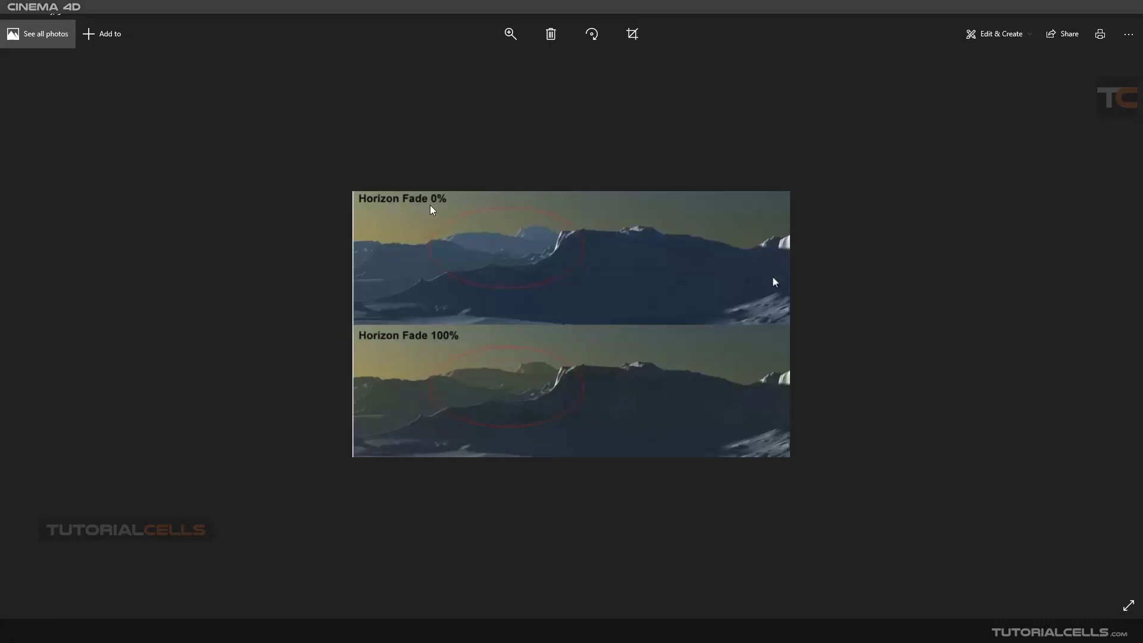
mouse_move(423, 223)
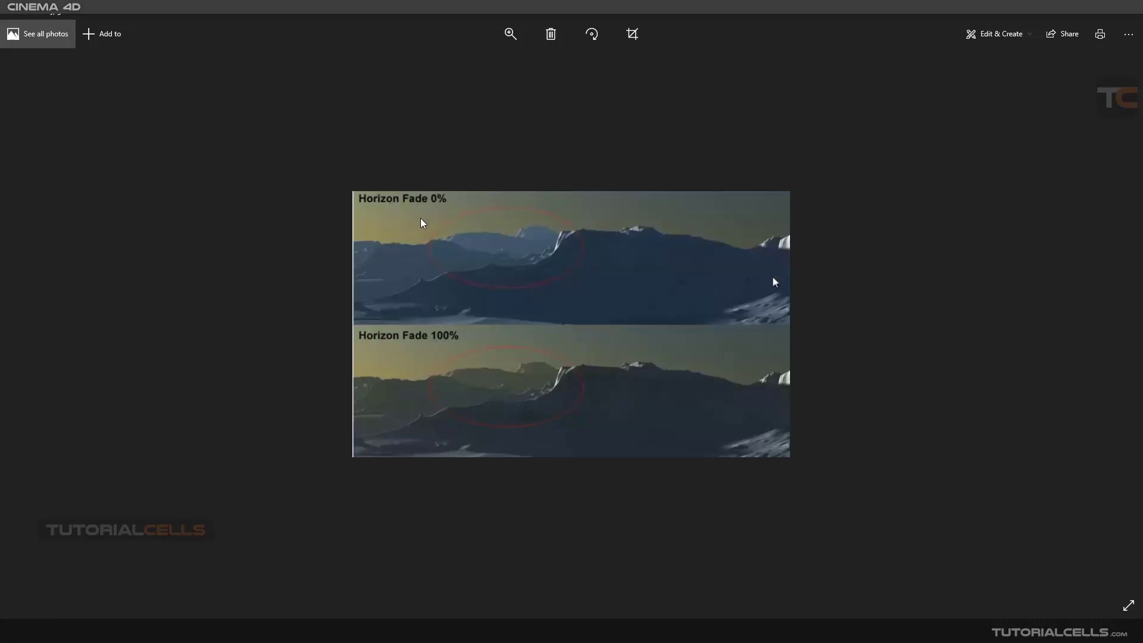
mouse_move(494, 256)
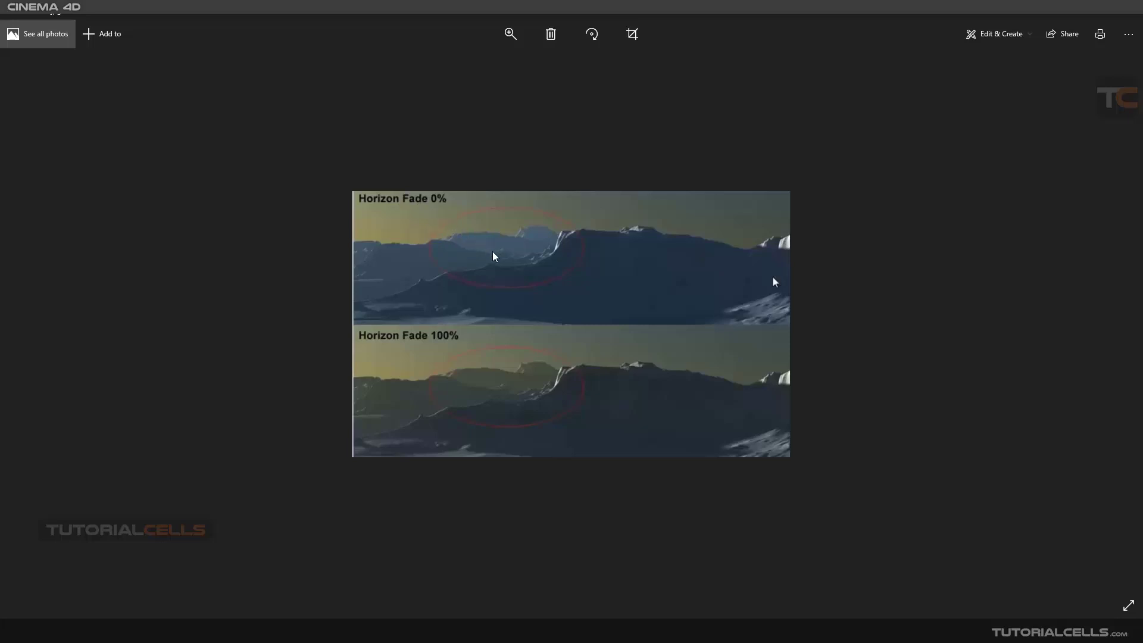
mouse_move(485, 245)
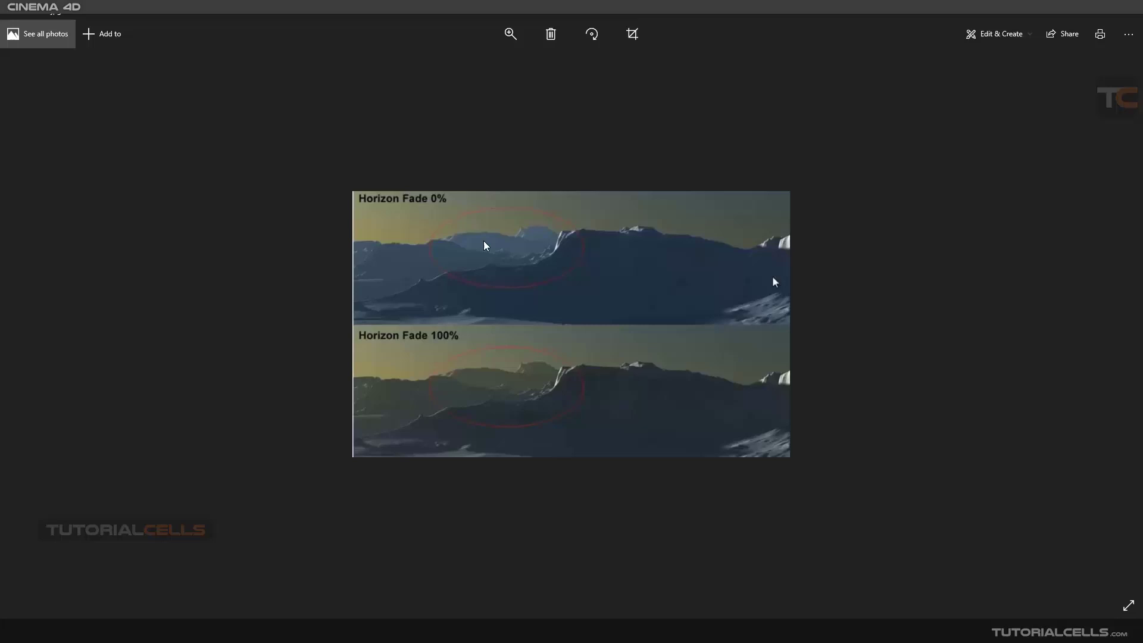
mouse_move(522, 240)
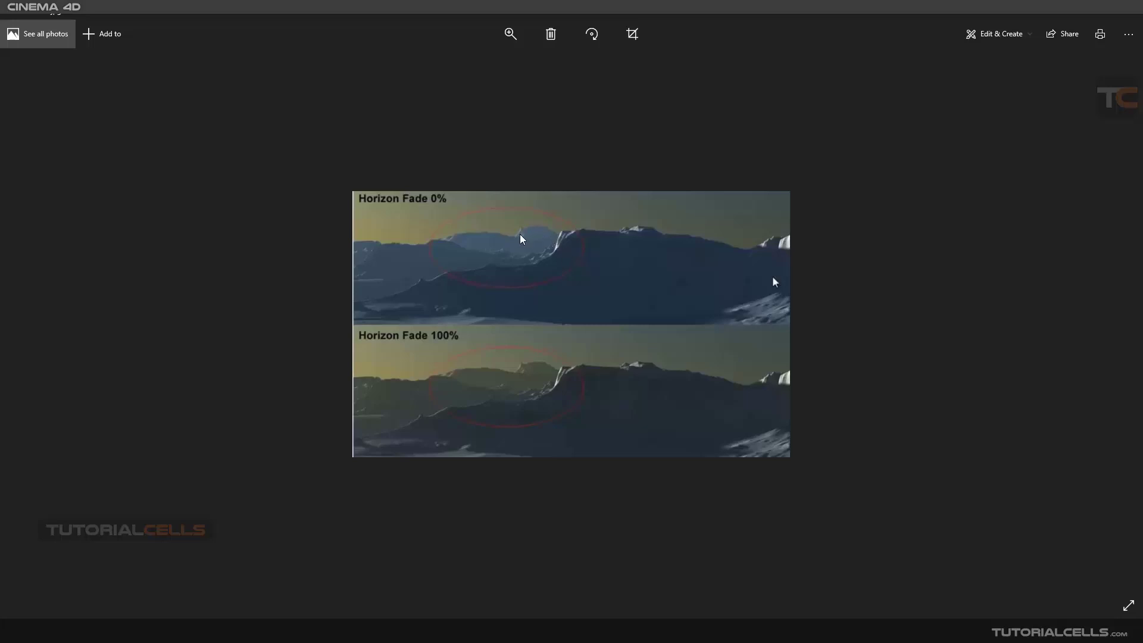
mouse_move(475, 343)
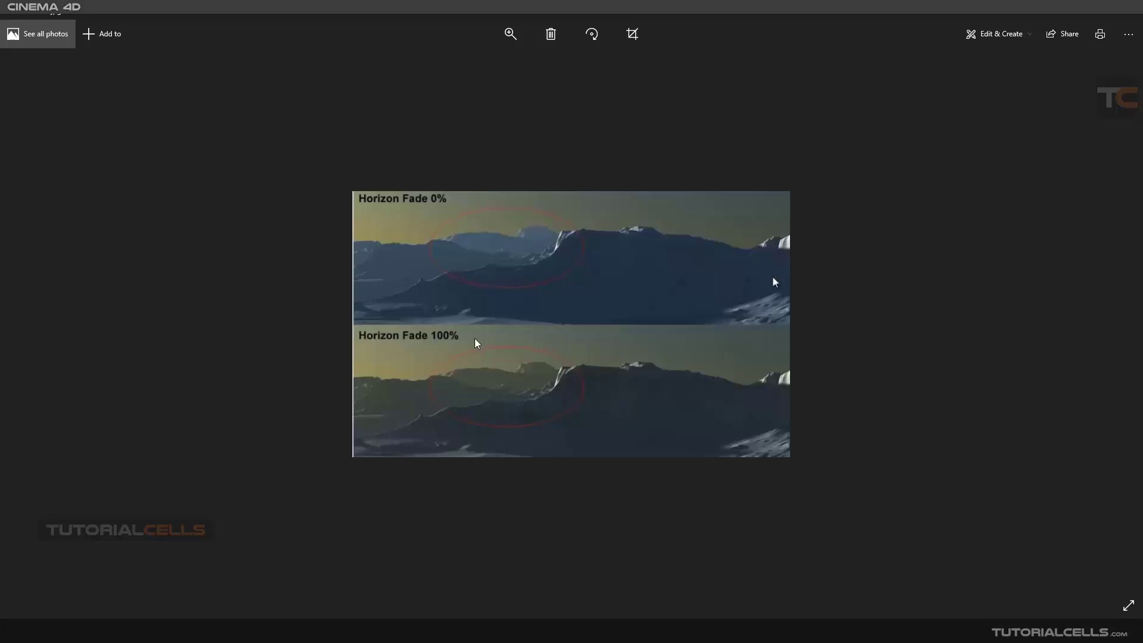
mouse_move(437, 360)
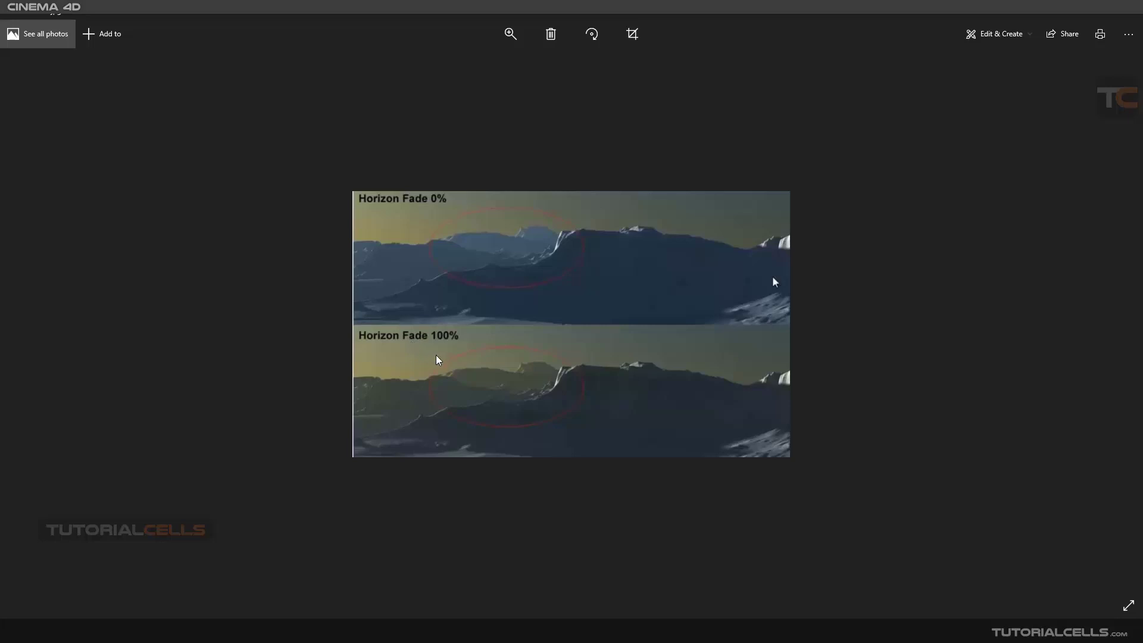
mouse_move(488, 384)
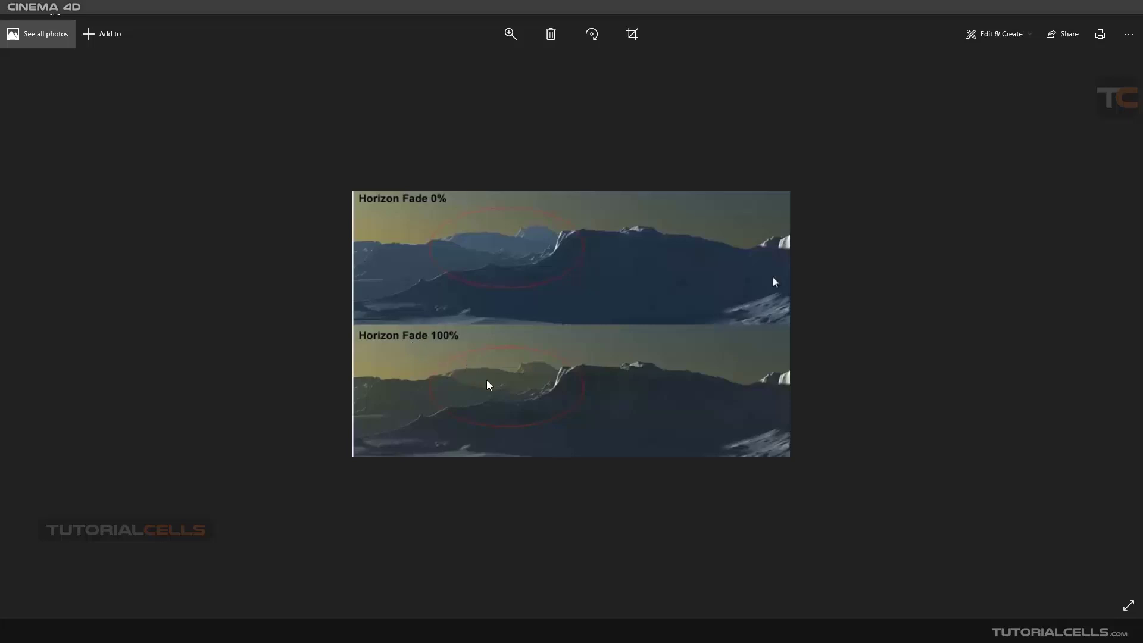
mouse_move(514, 374)
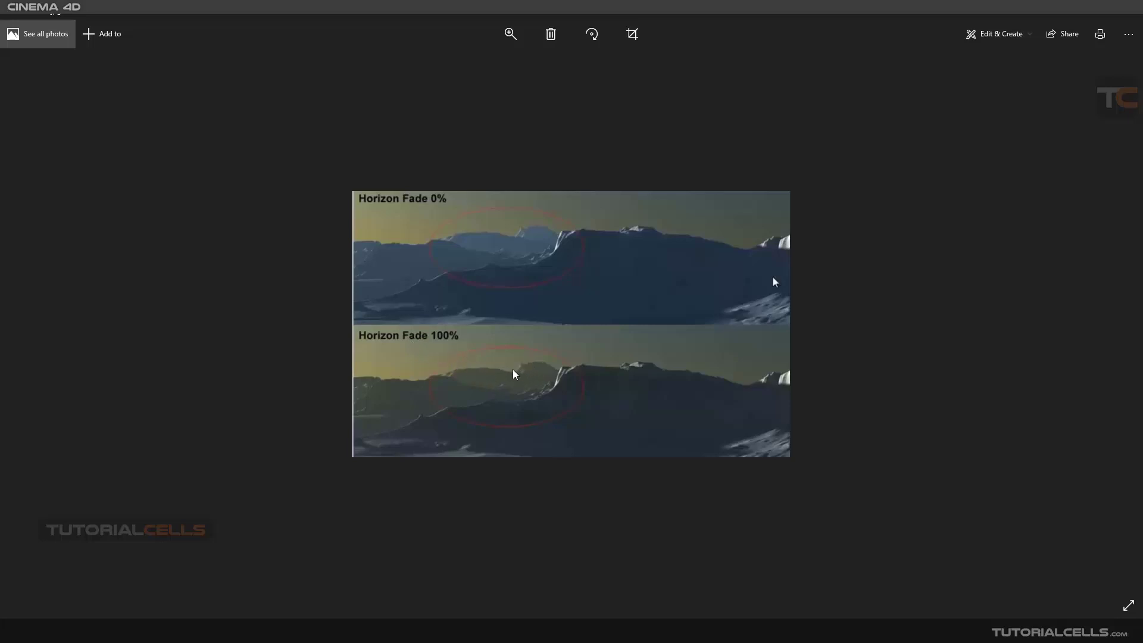
mouse_move(477, 369)
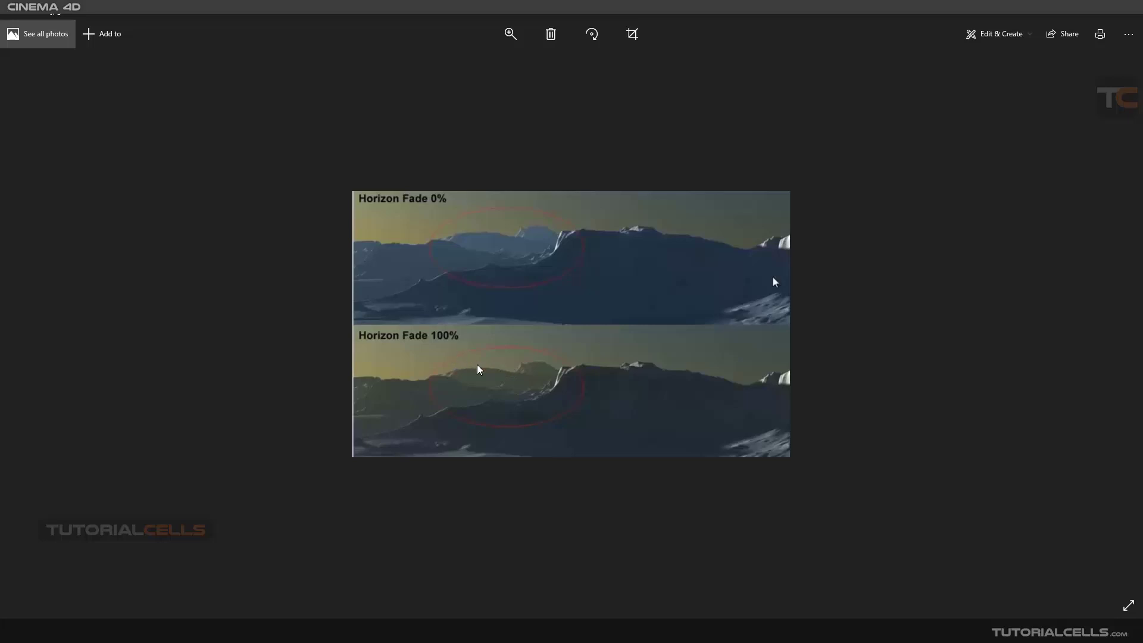
mouse_move(460, 363)
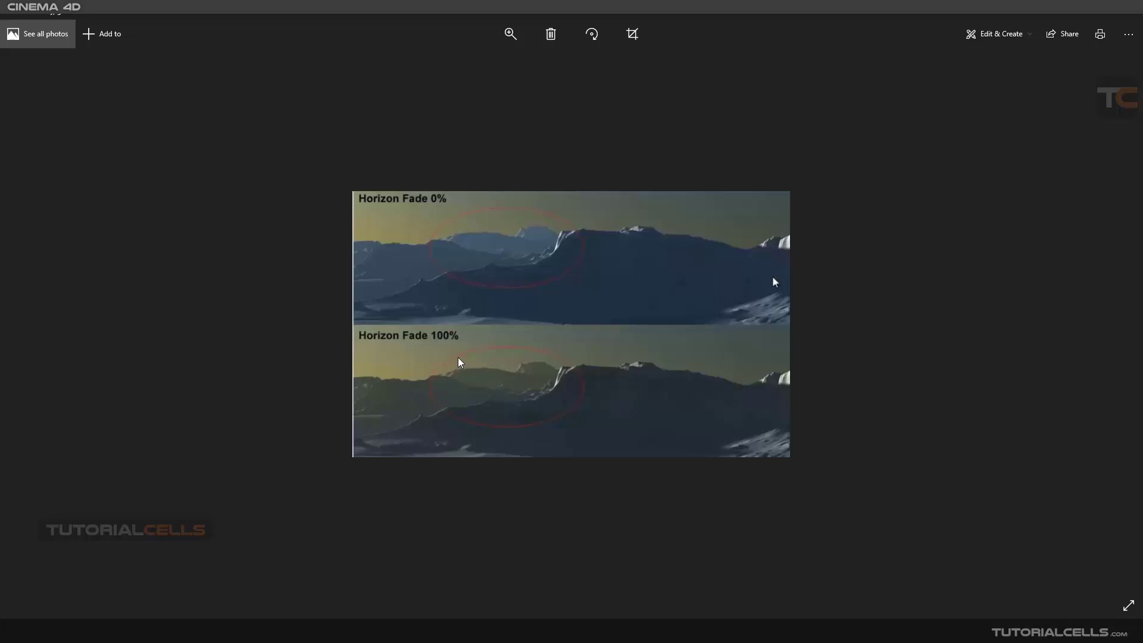
mouse_move(496, 380)
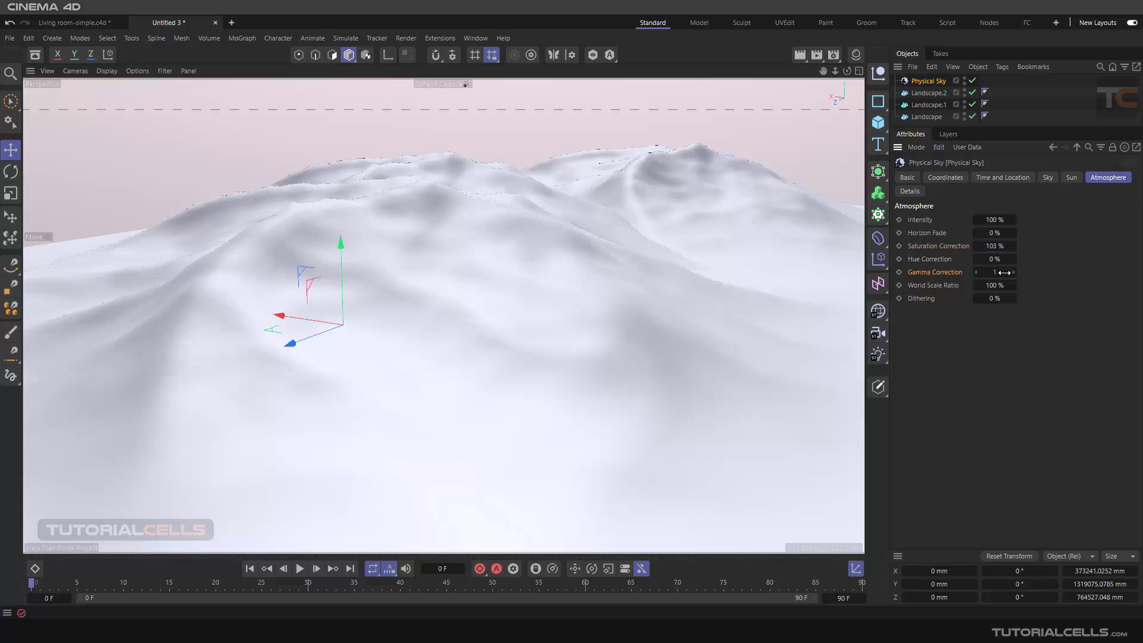
mouse_move(950, 289)
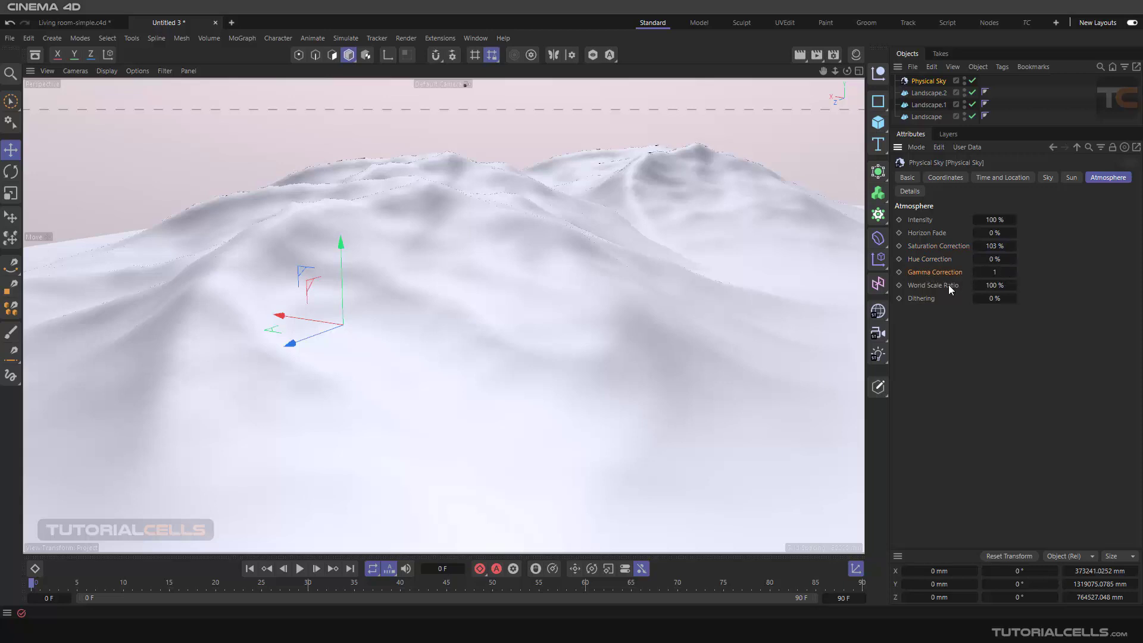
mouse_move(947, 281)
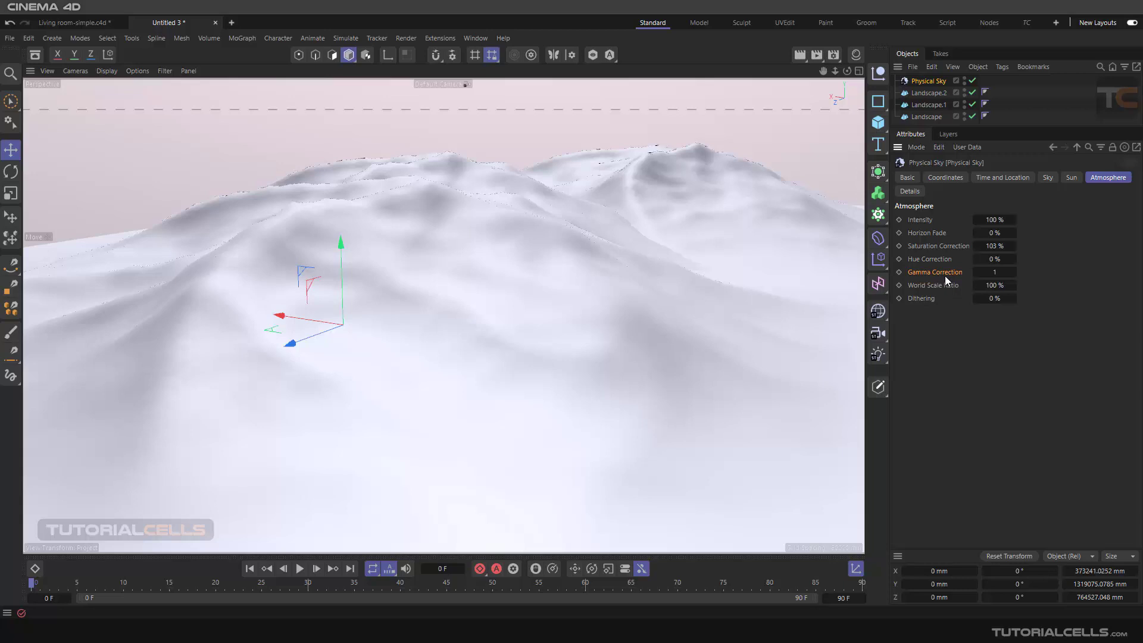
mouse_move(918, 294)
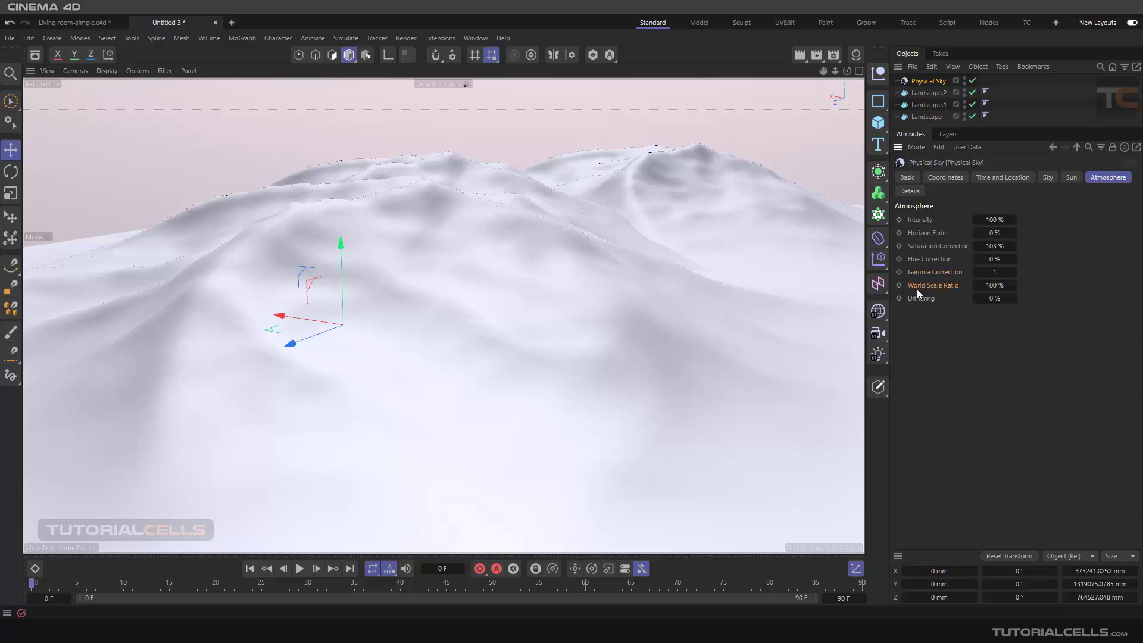
mouse_move(652, 283)
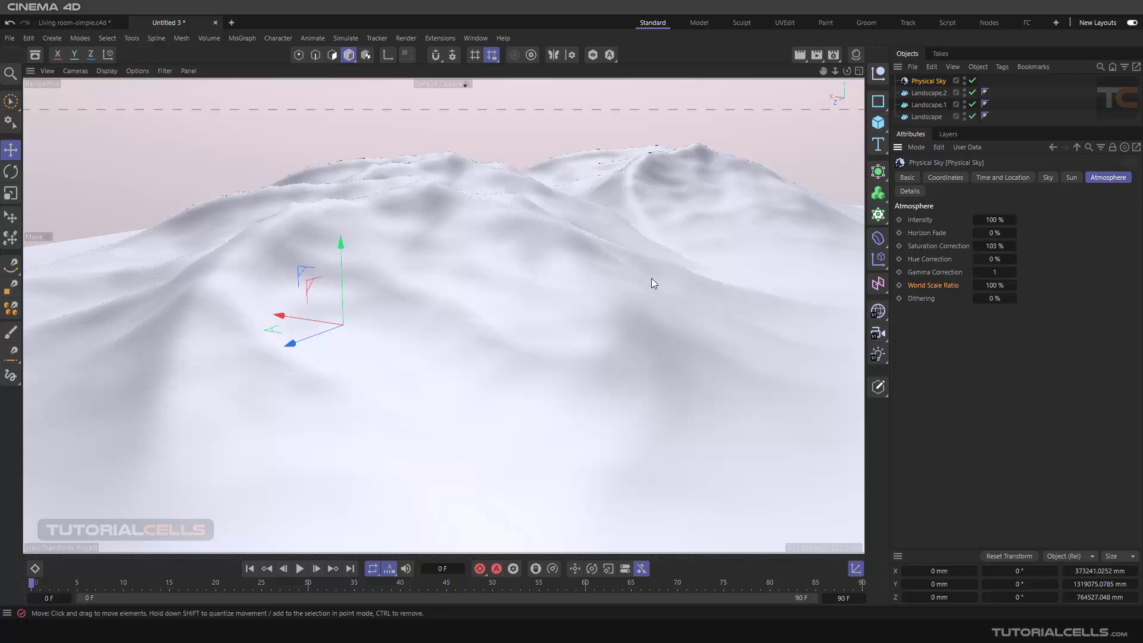
mouse_move(712, 373)
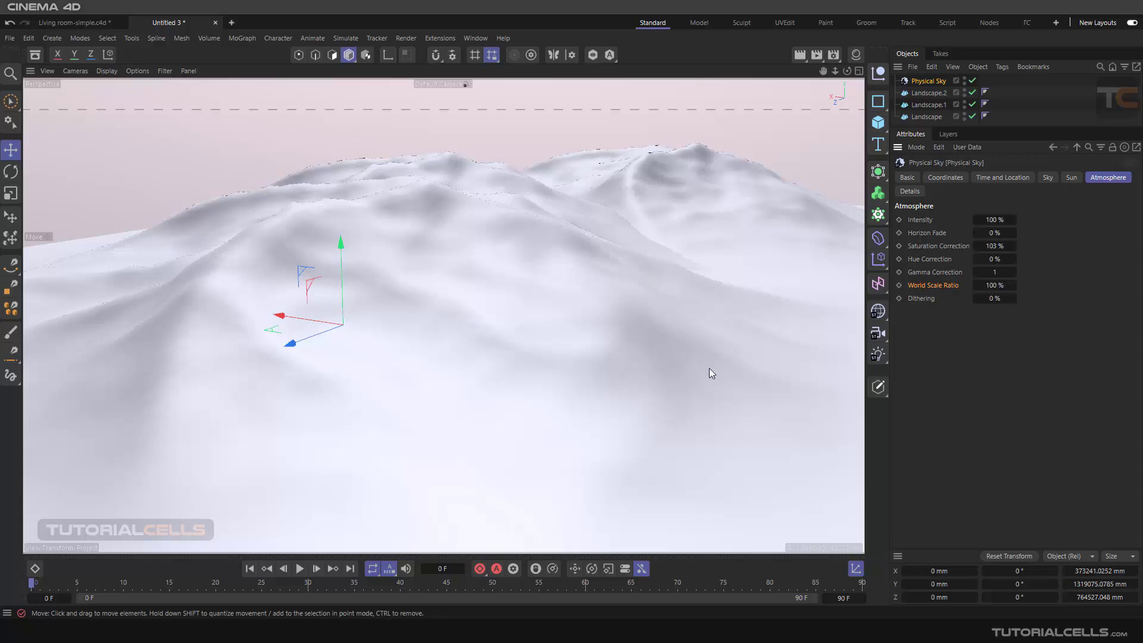
mouse_move(859, 307)
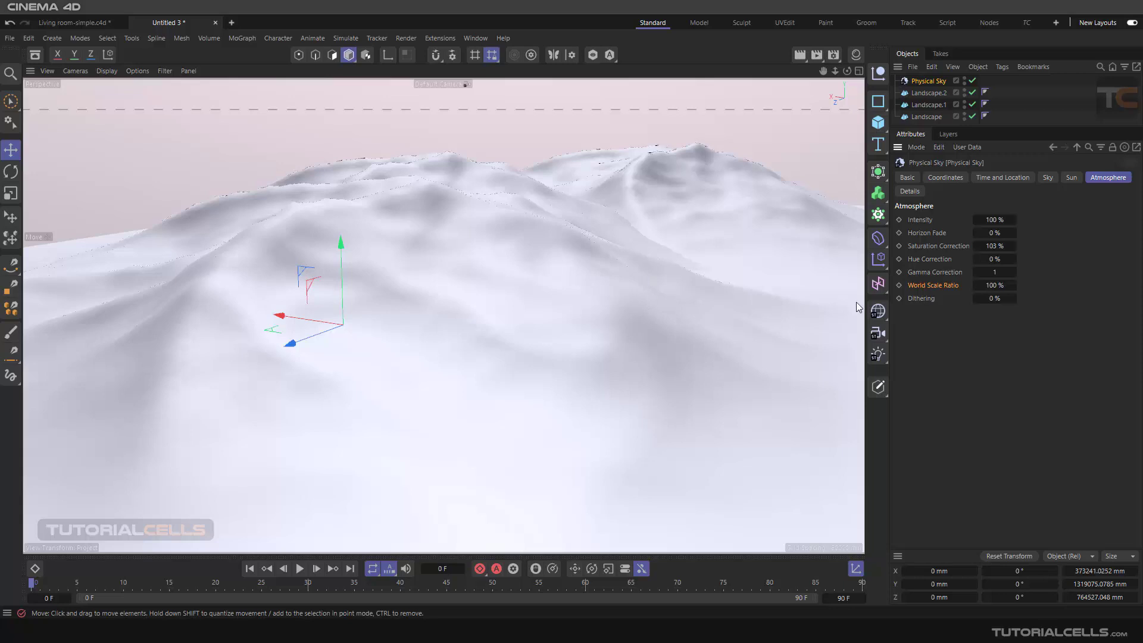
mouse_move(924, 293)
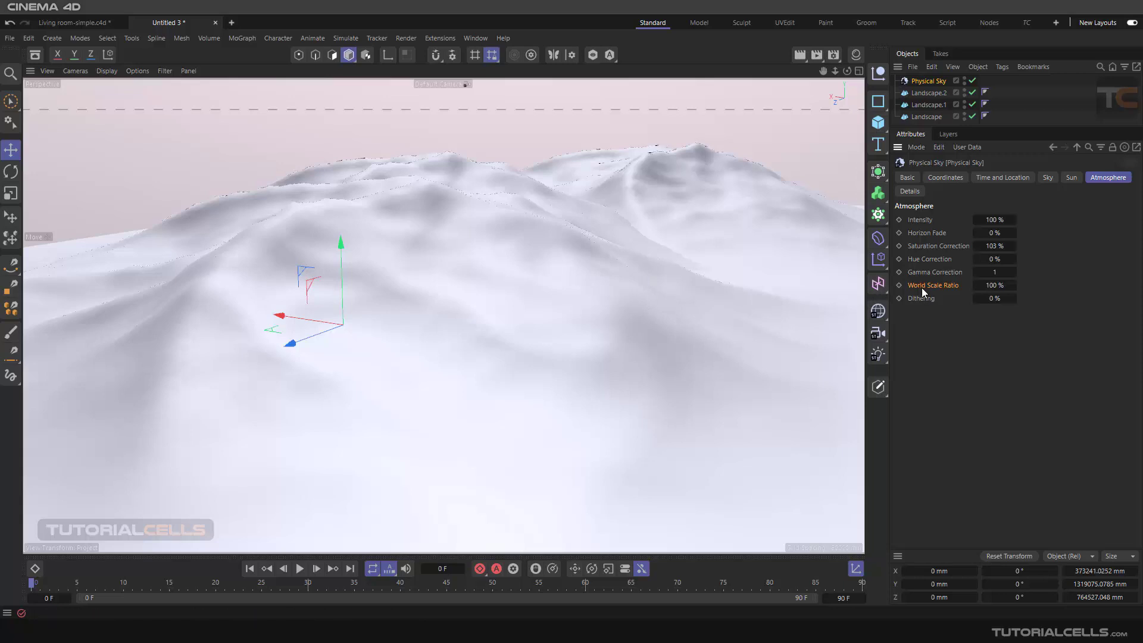
mouse_move(927, 323)
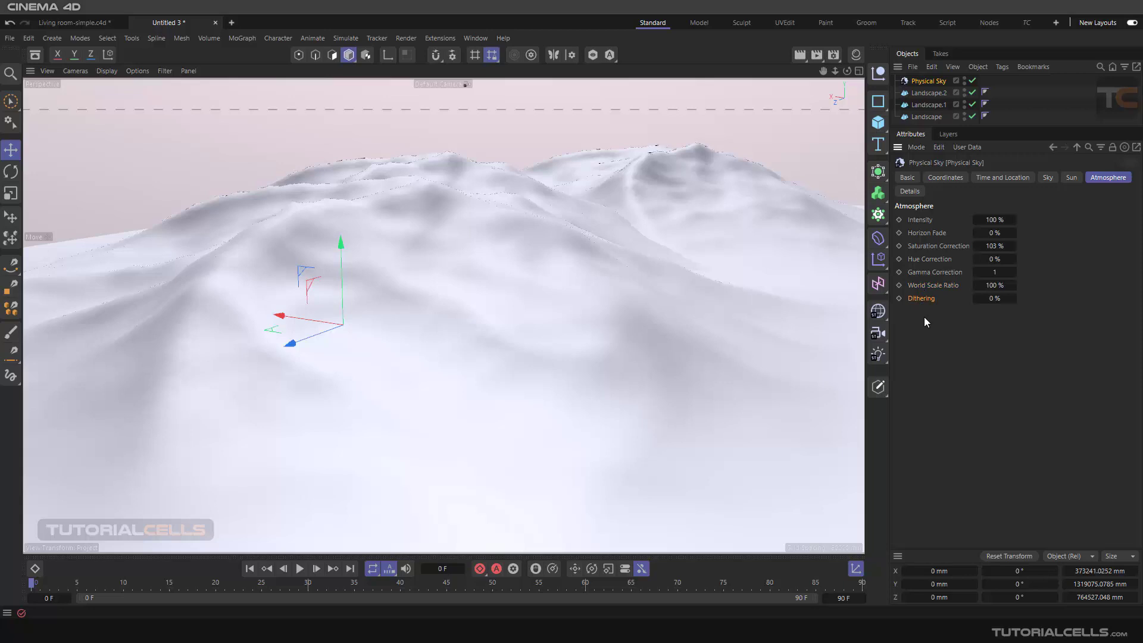
mouse_move(633, 114)
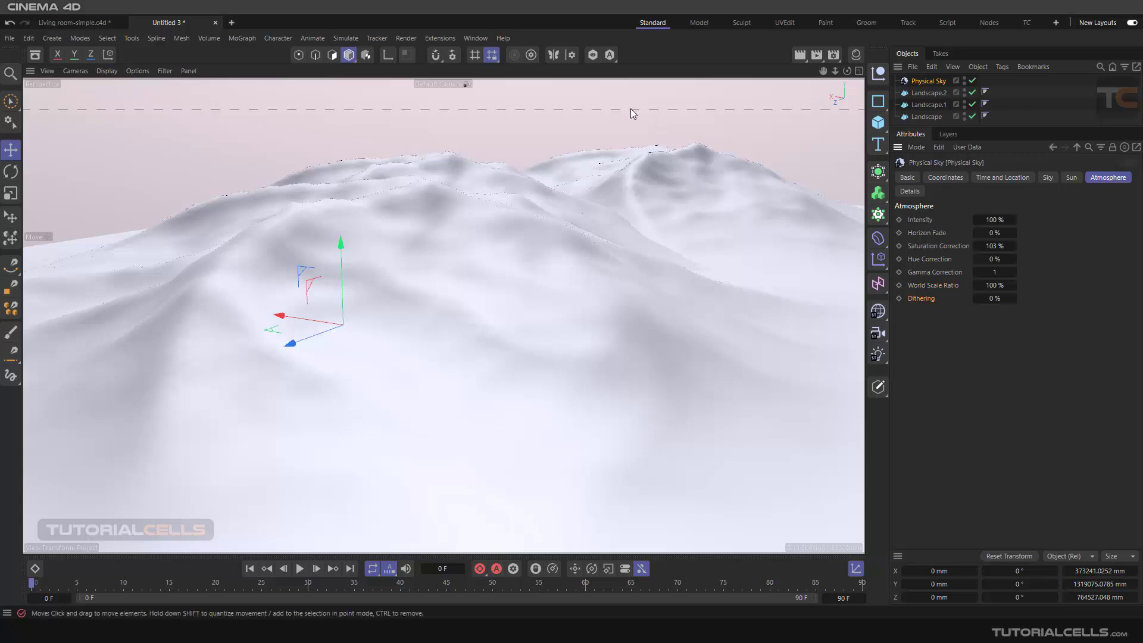
mouse_move(610, 103)
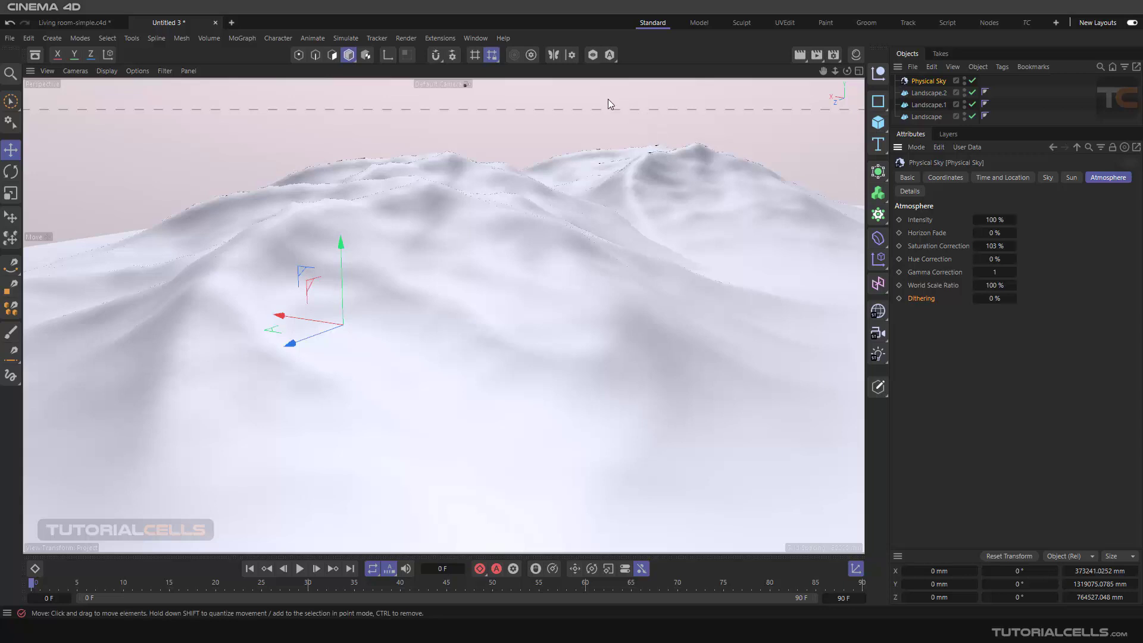
mouse_move(646, 164)
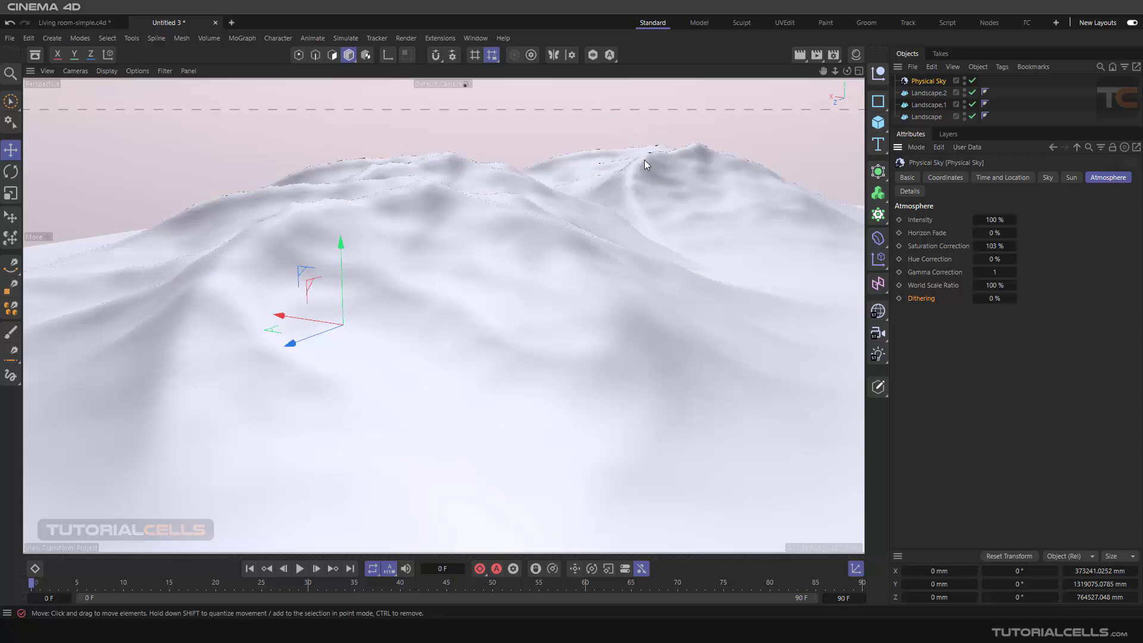
mouse_move(659, 112)
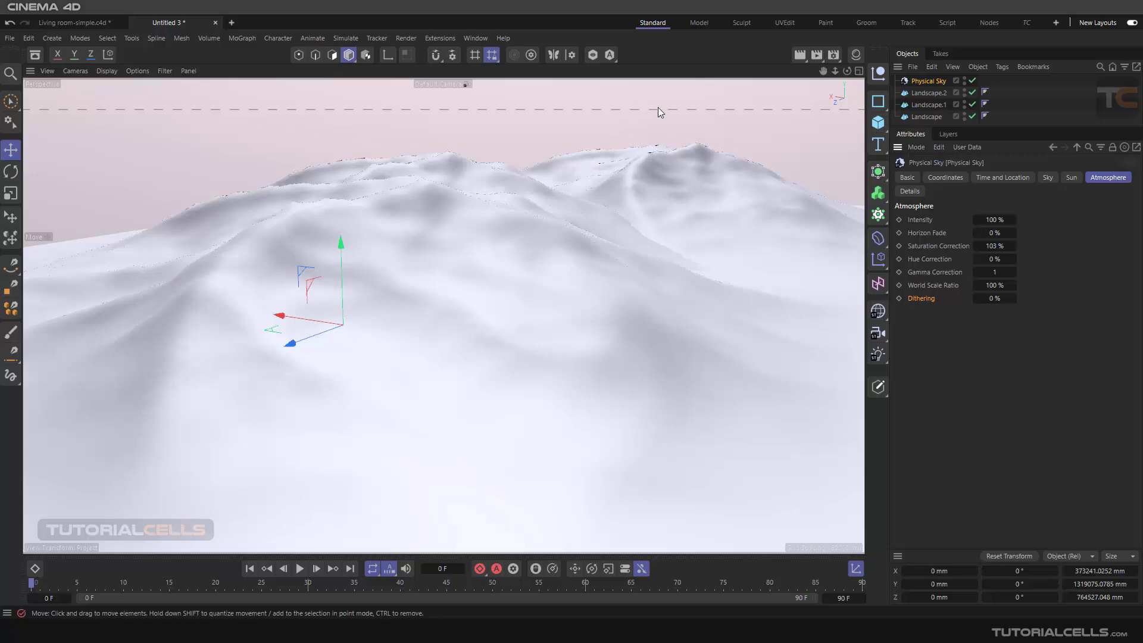
mouse_move(670, 142)
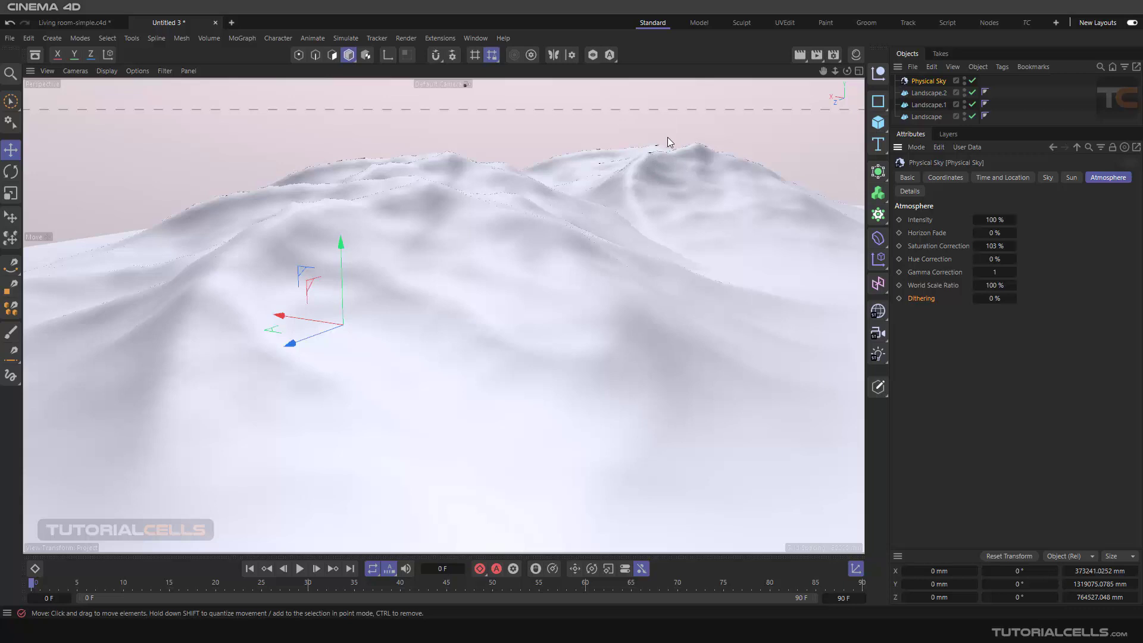
mouse_move(670, 151)
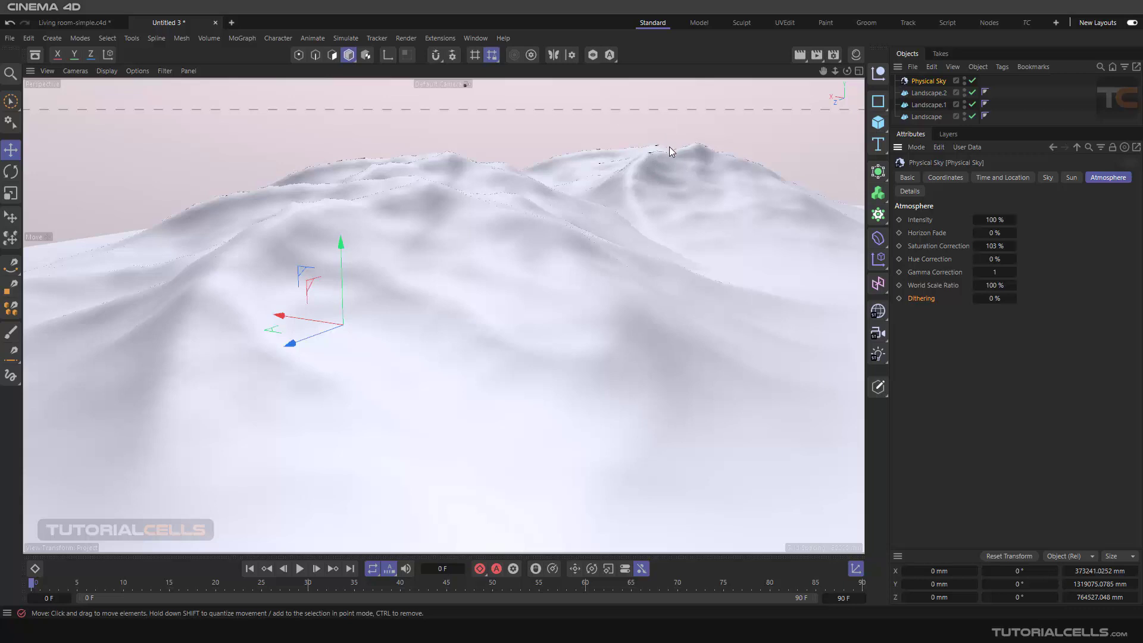
mouse_move(967, 374)
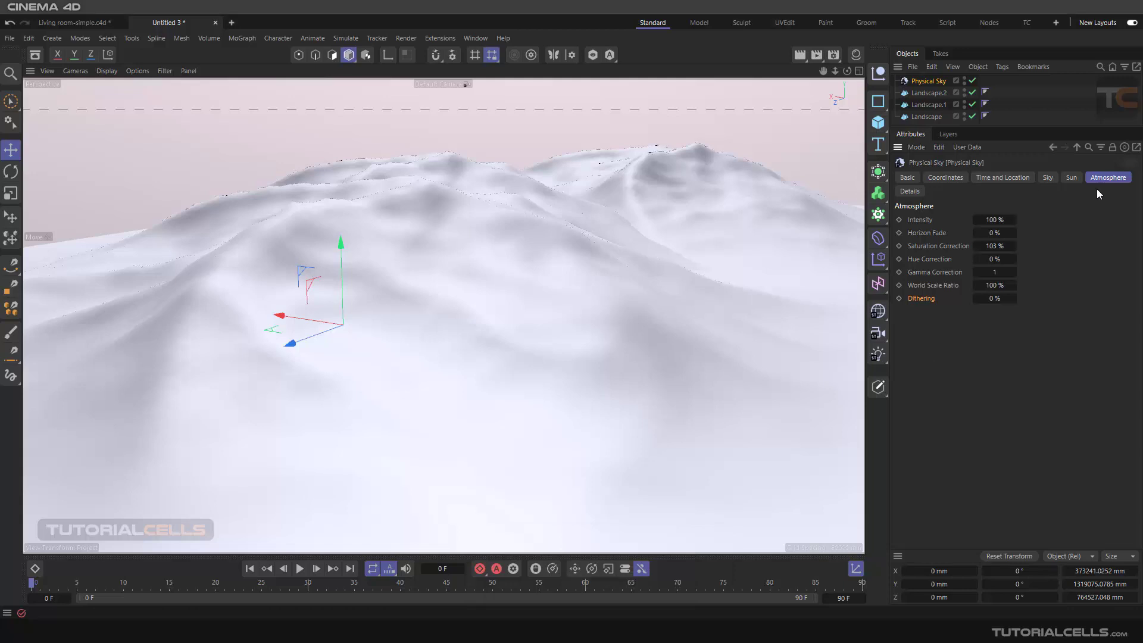
mouse_move(1075, 285)
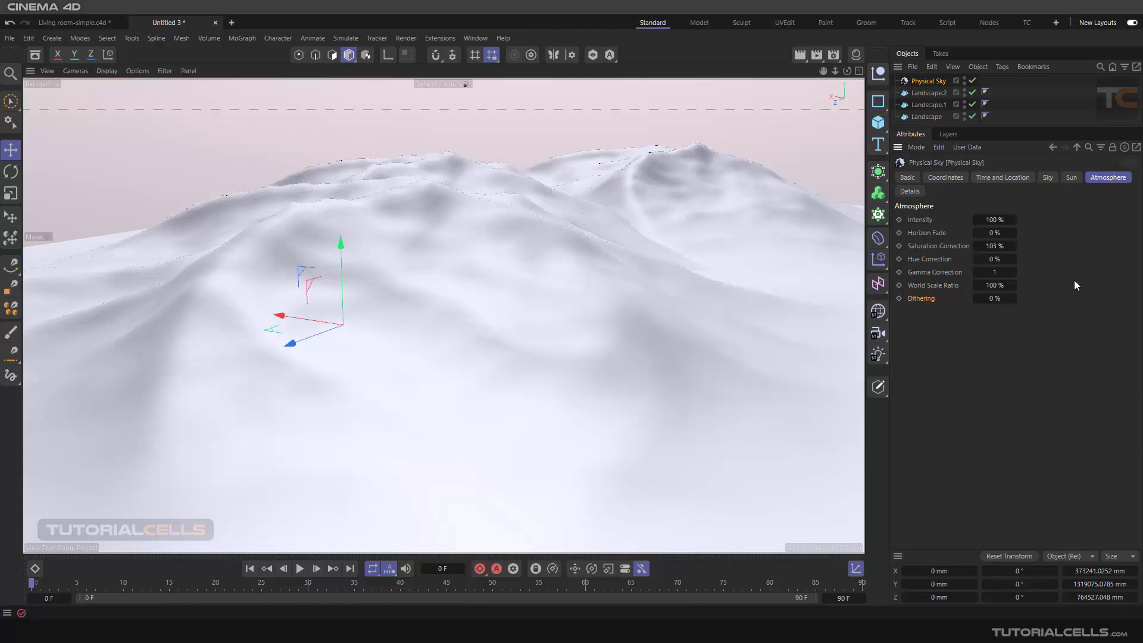
mouse_move(518, 238)
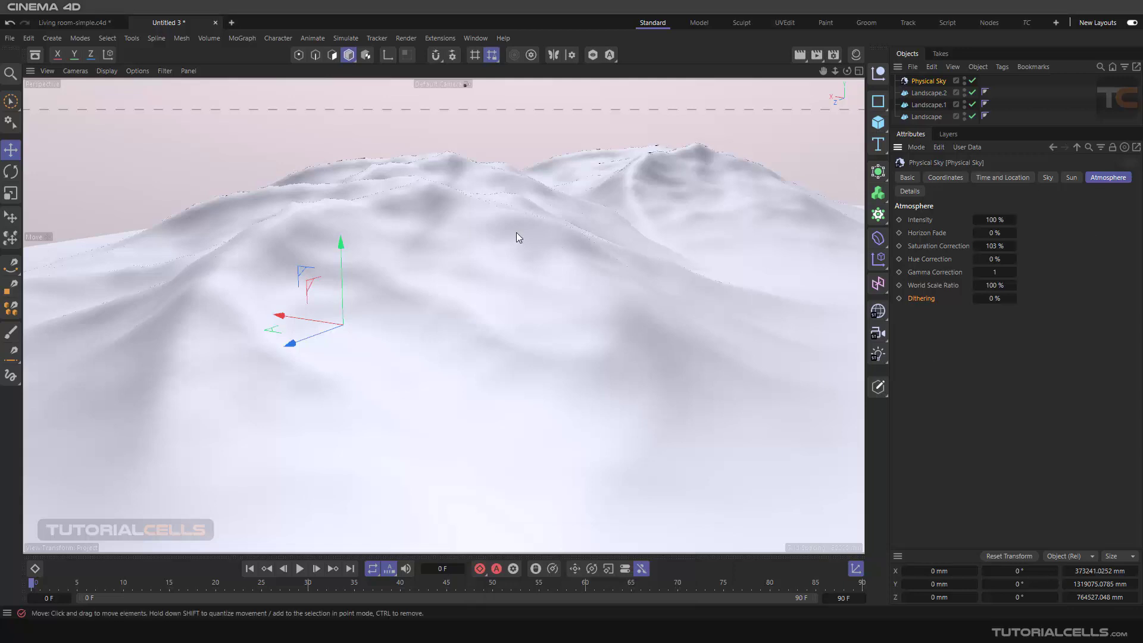
mouse_move(480, 292)
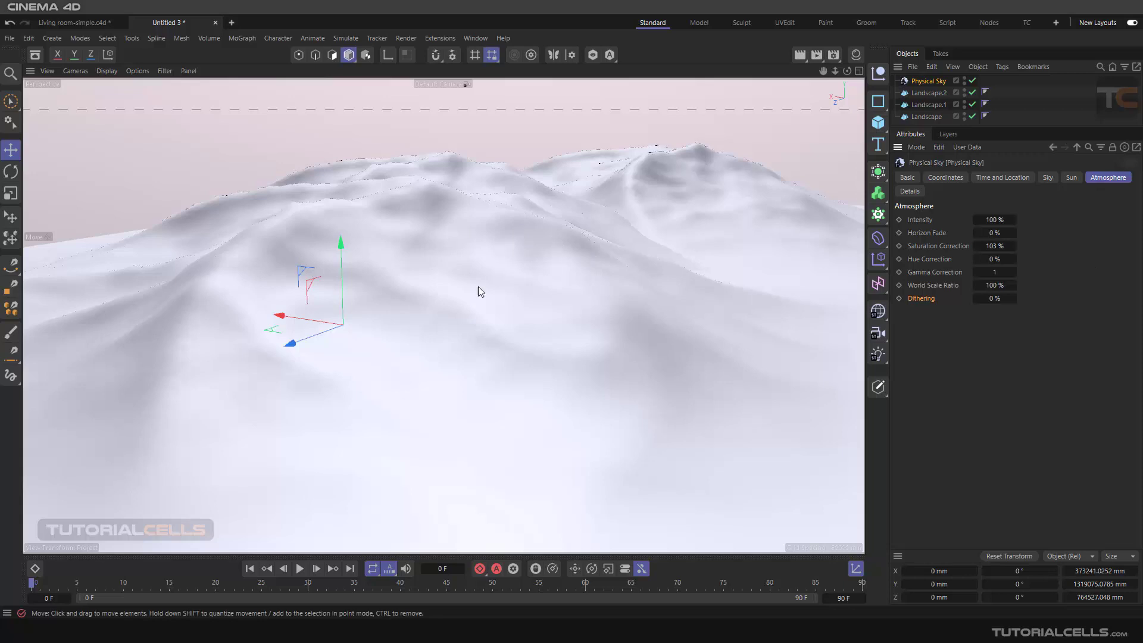